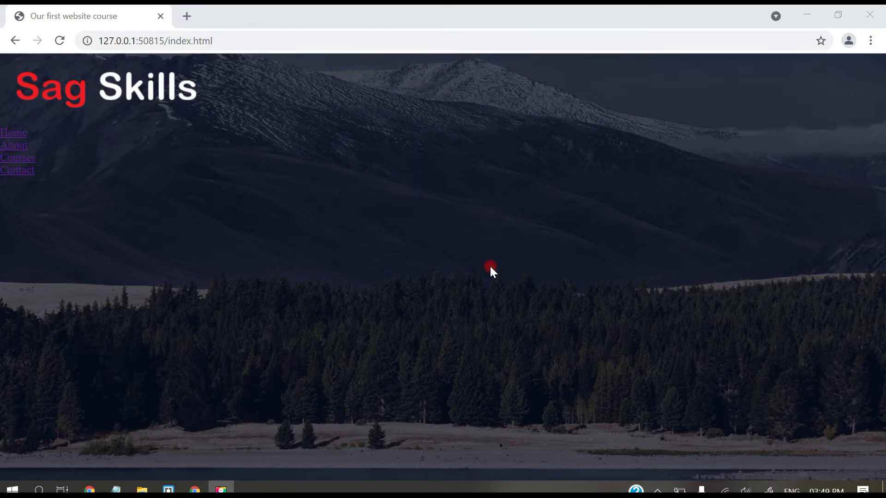
pyautogui.moveTo(255, 157)
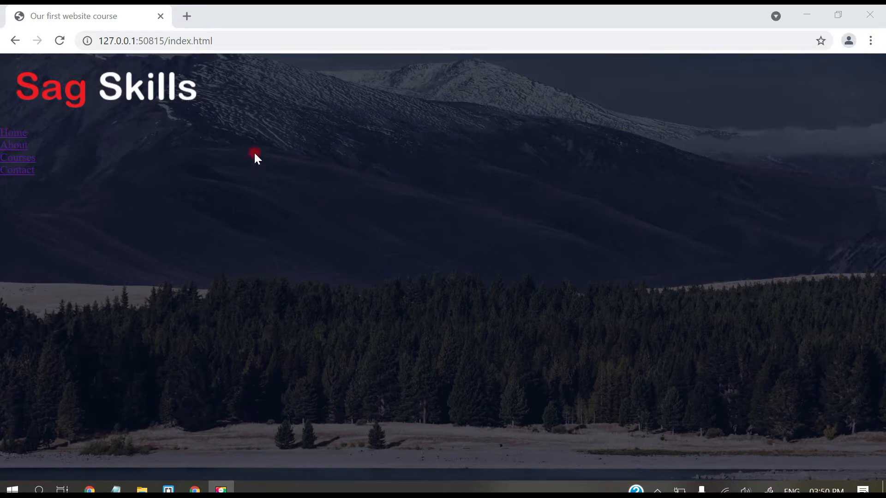
pyautogui.moveTo(51, 107)
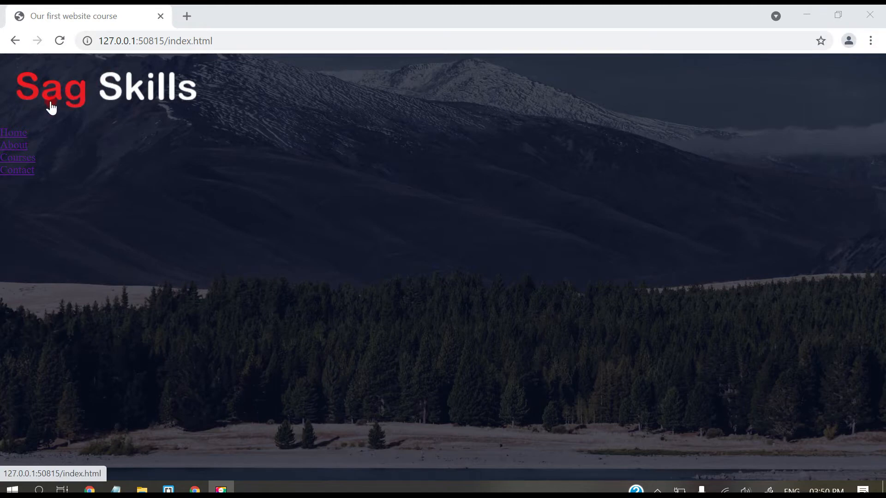
pyautogui.moveTo(41, 128)
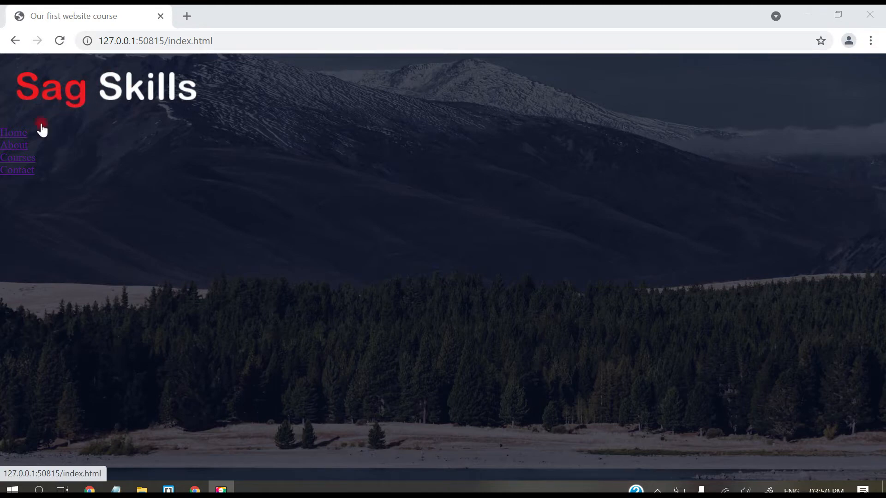
pyautogui.moveTo(36, 164)
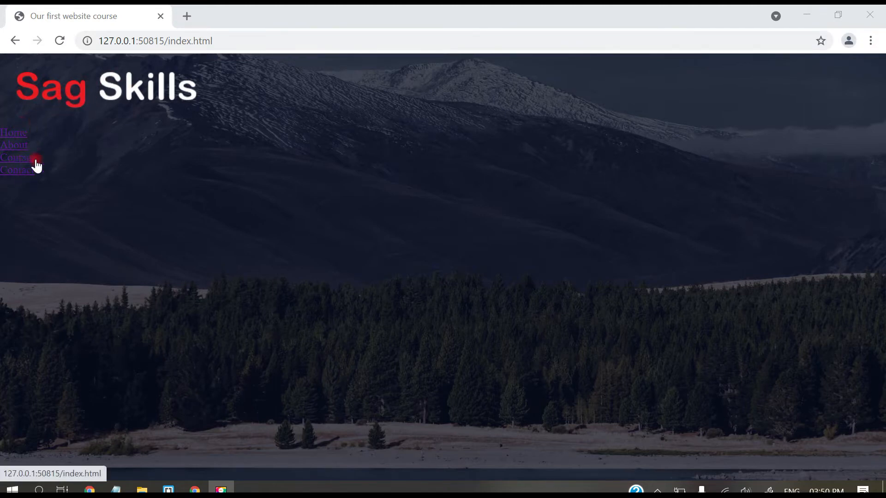
pyautogui.moveTo(66, 194)
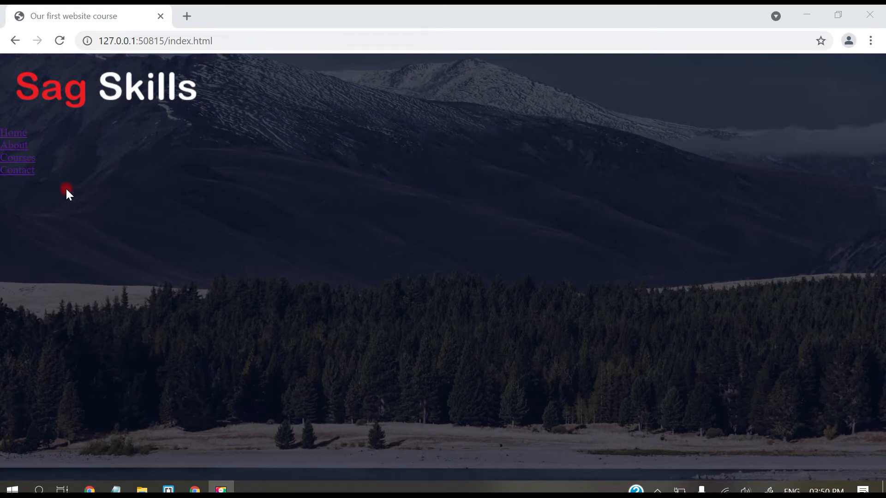
pyautogui.moveTo(16, 133)
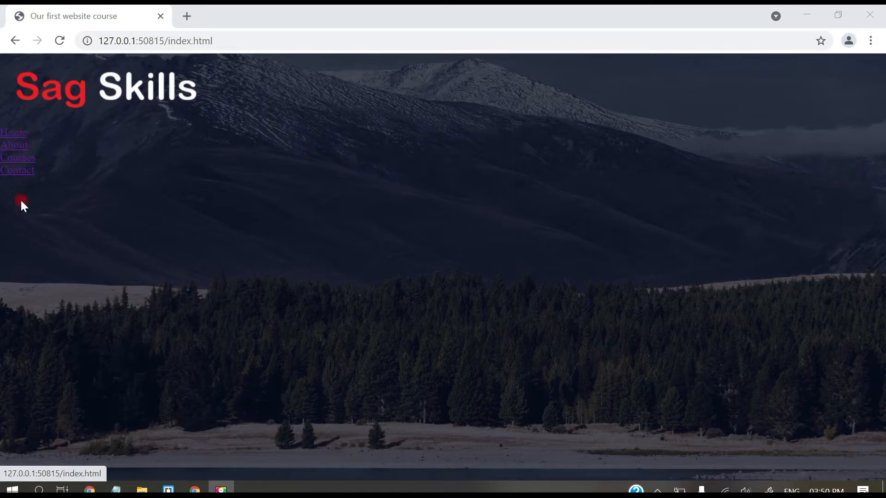
pyautogui.moveTo(172, 481)
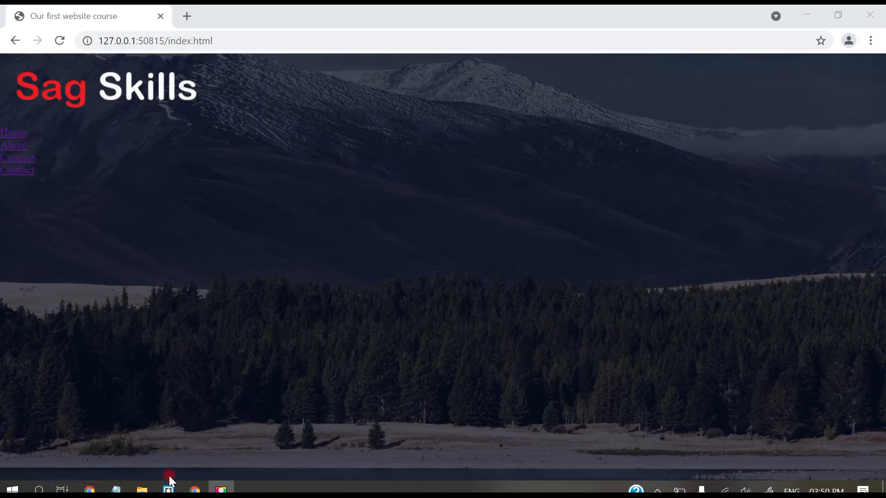
# - Begin a nav rule in stylesheet.css with display flex and padding 2% 6%
pyautogui.click(168, 489)
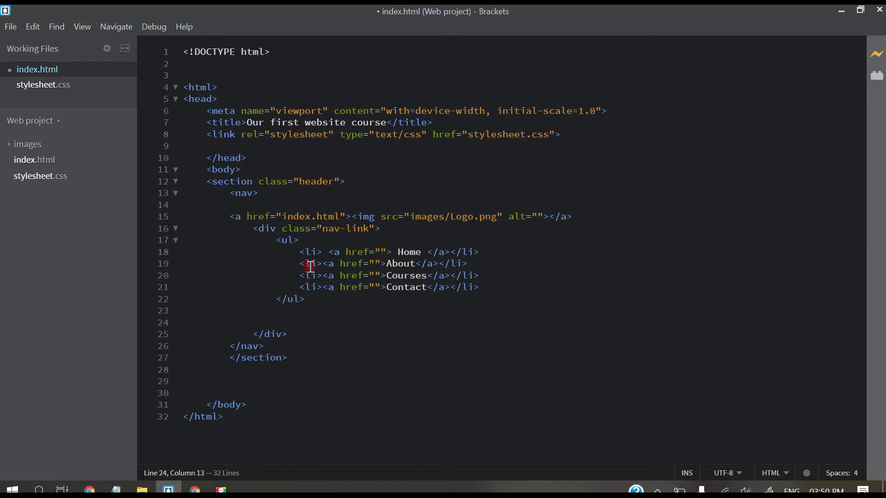
pyautogui.click(42, 84)
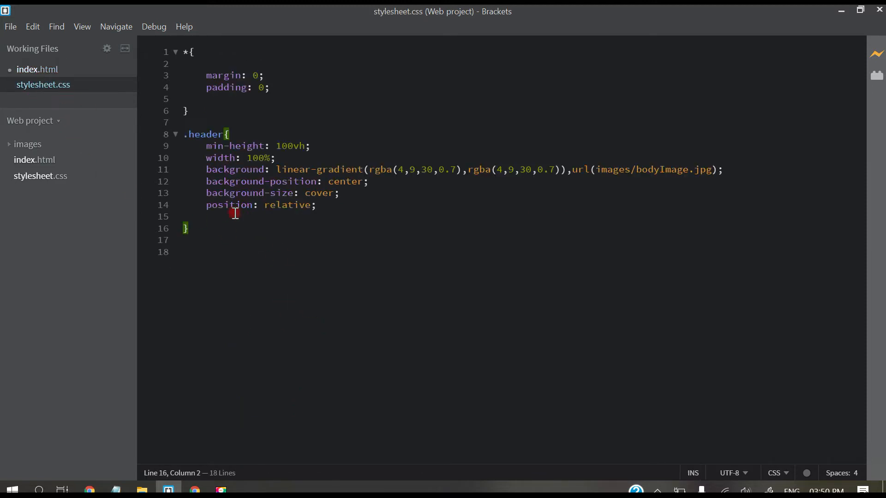
pyautogui.write('n')
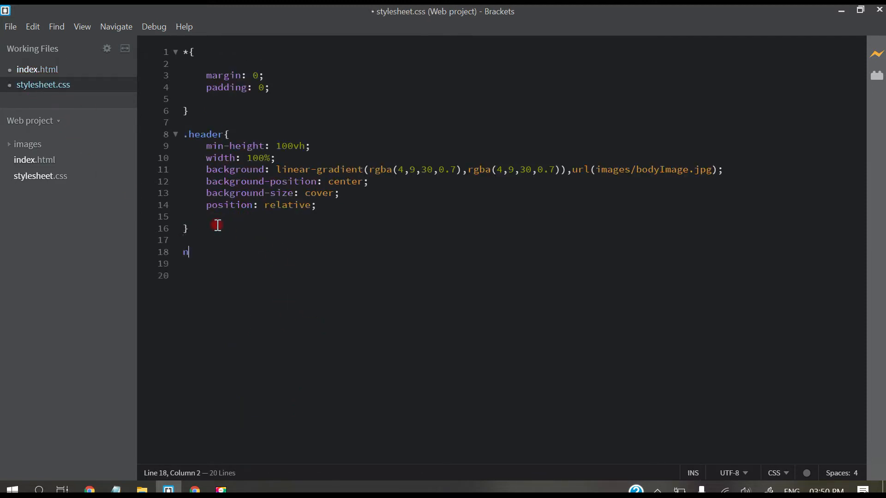
pyautogui.write('av{')
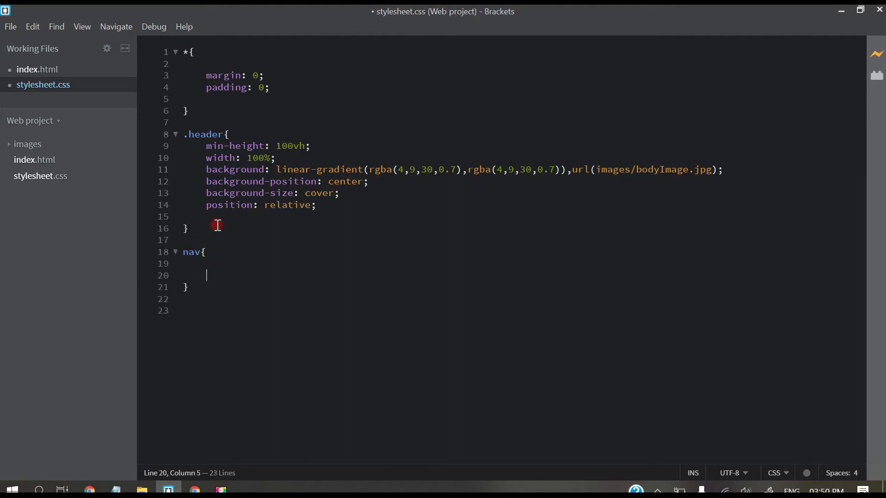
pyautogui.moveTo(855, 467)
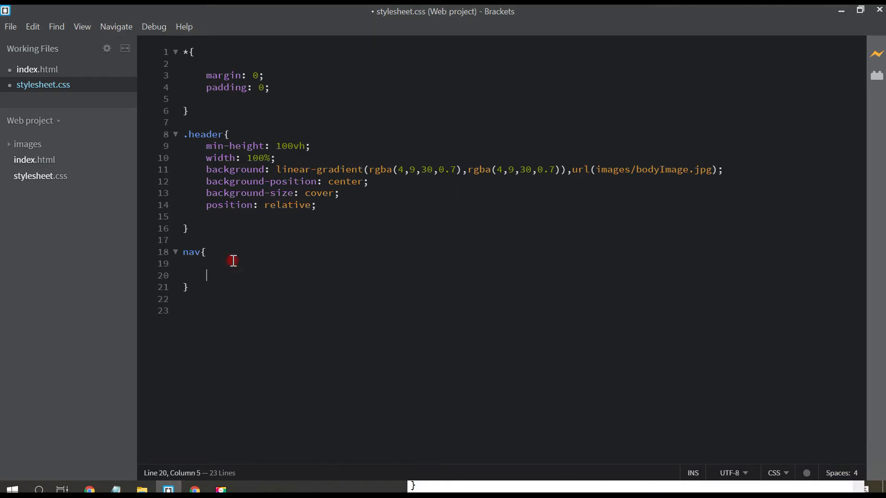
pyautogui.write('d')
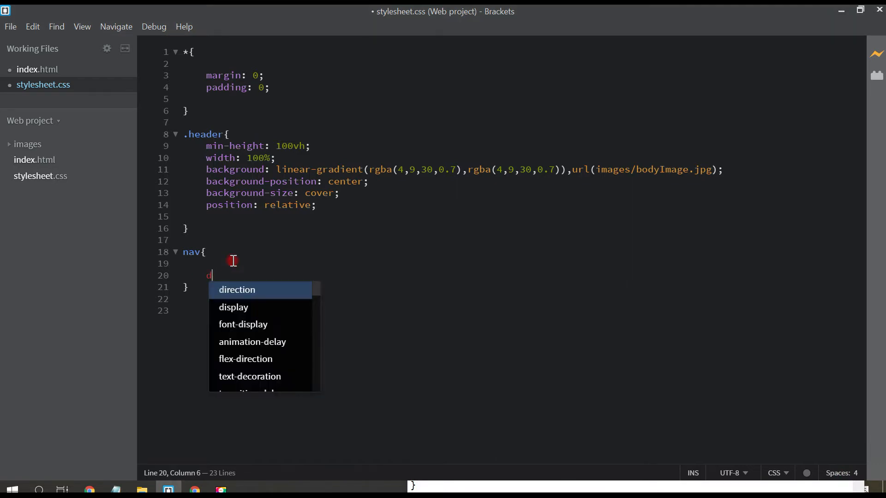
pyautogui.write('isplay: flex')
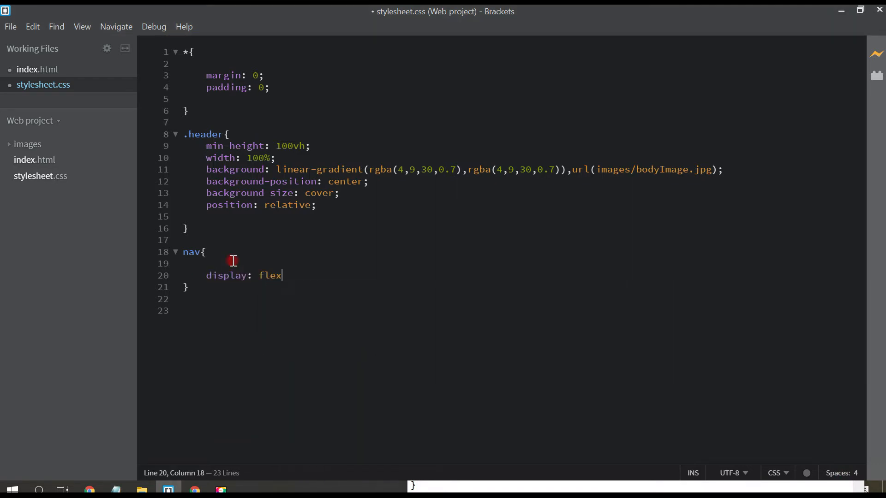
pyautogui.write(';')
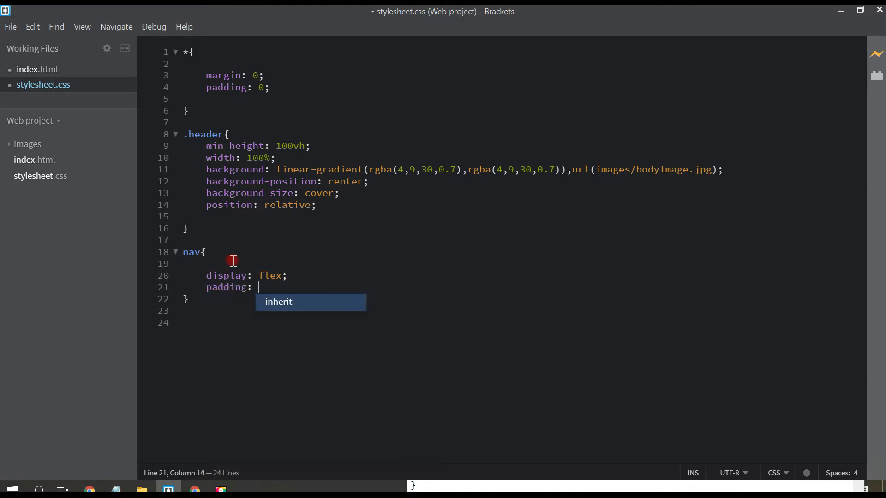
pyautogui.write('2%')
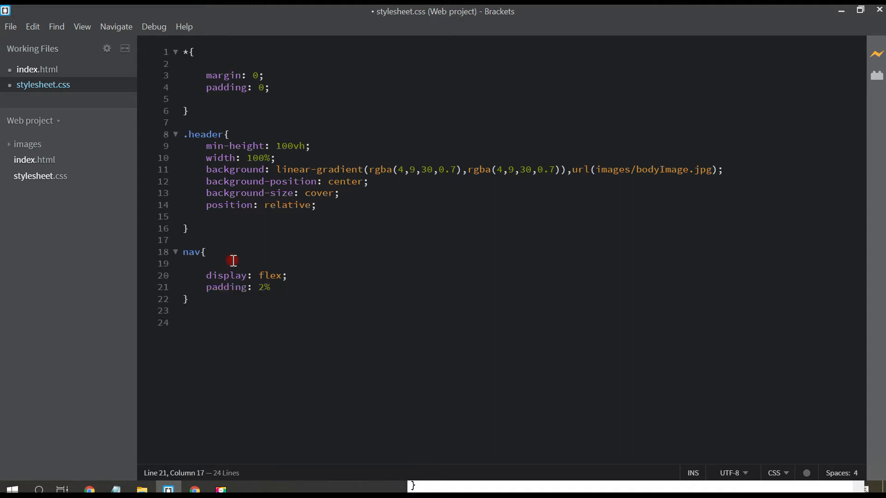
pyautogui.write('6 %')
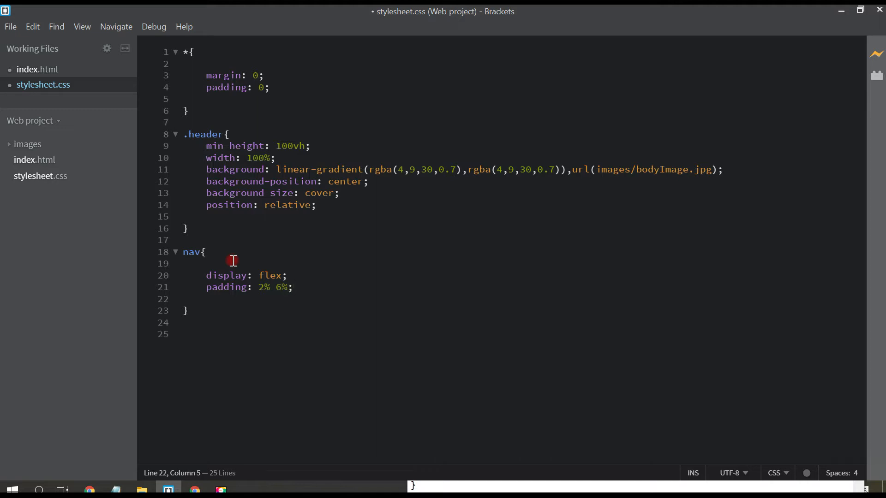
# - Add justify-content space-between and align-items center to the nav rule
pyautogui.write('justify-content:')
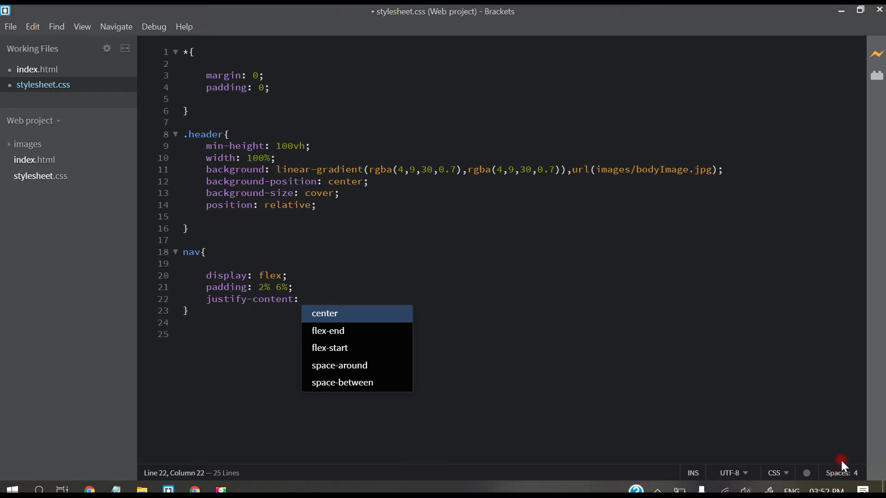
pyautogui.write('s')
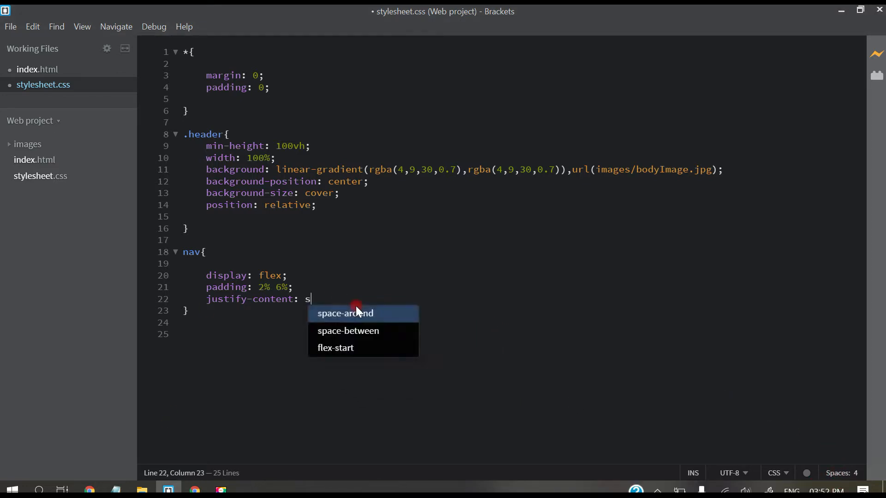
pyautogui.click(348, 330)
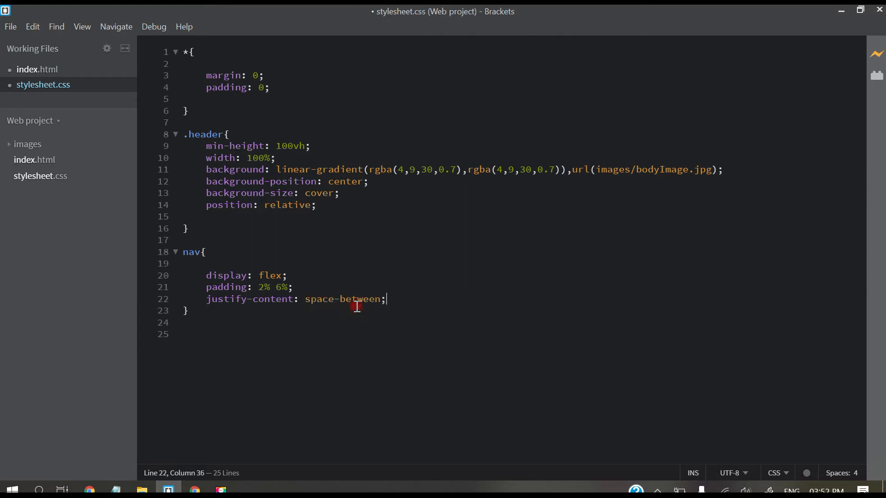
pyautogui.write('align-items: c')
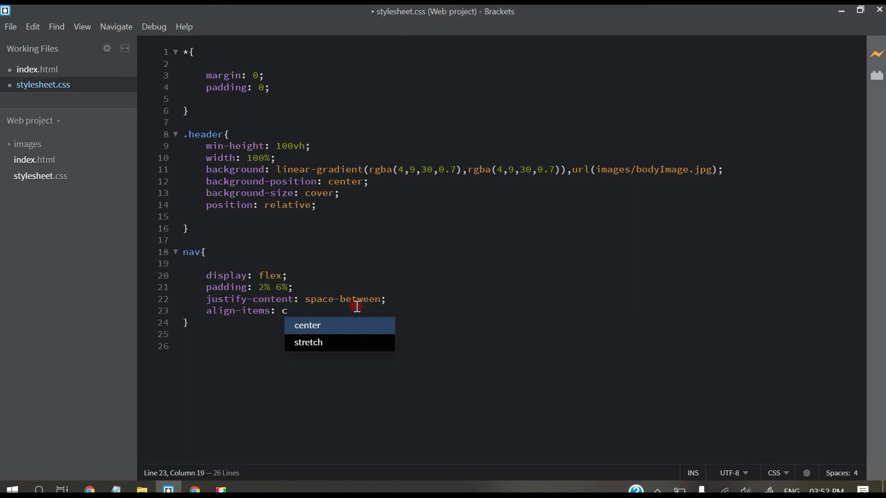
pyautogui.click(307, 325)
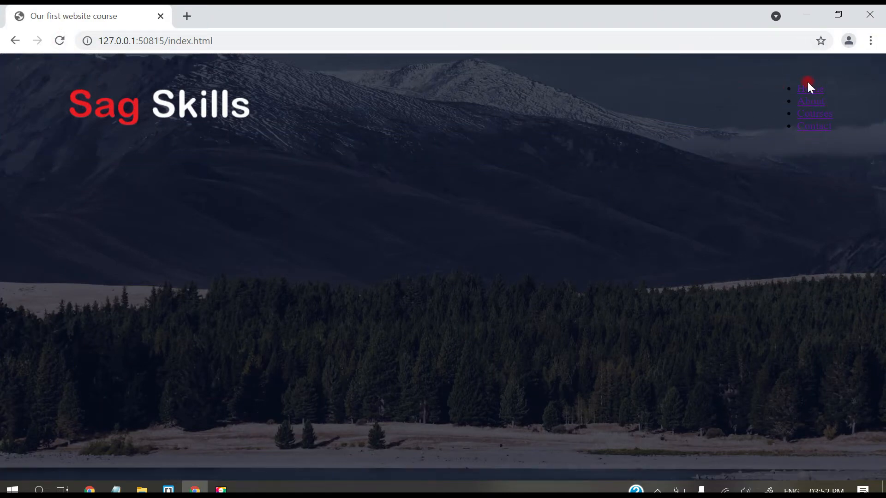
pyautogui.moveTo(317, 393)
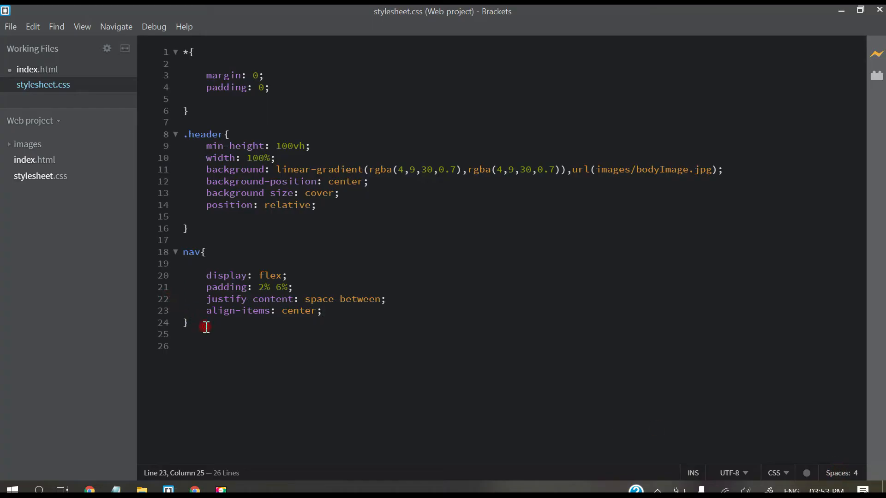
# - Add a nav img rule with width 150px and begin another nav selector below it
pyautogui.write('nab')
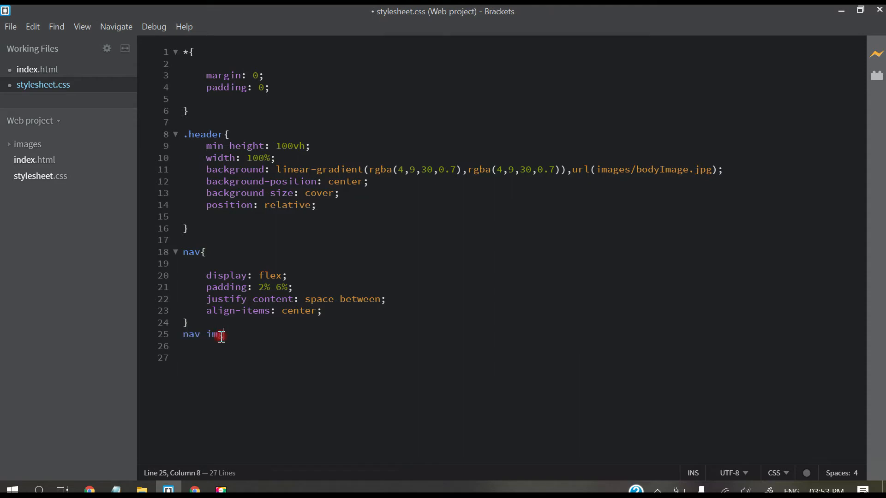
pyautogui.write('{')
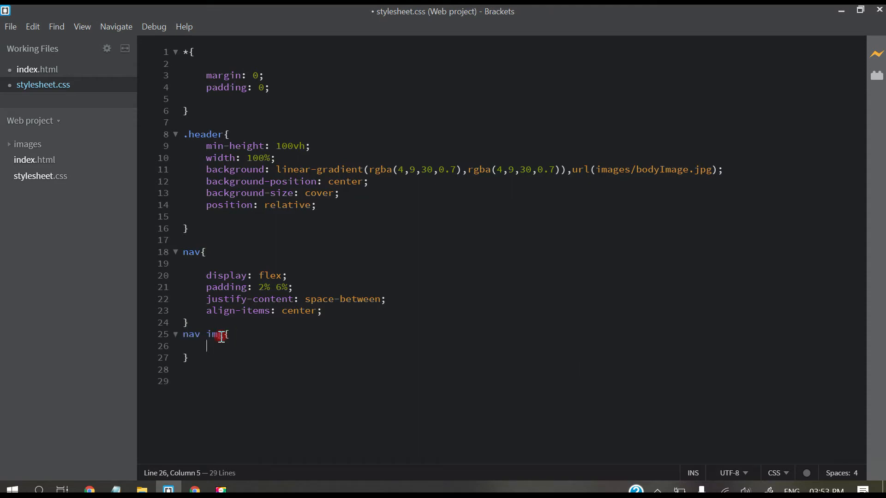
pyautogui.write('width: 150p;')
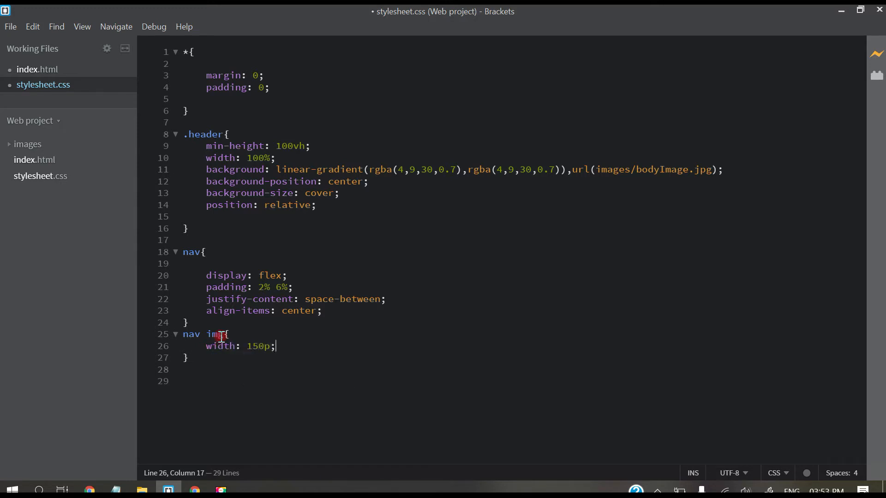
pyautogui.write('x')
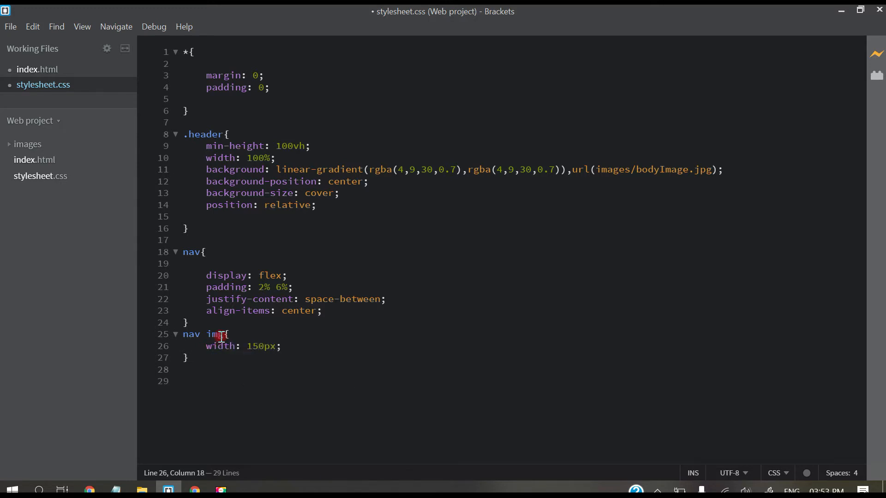
pyautogui.write('nav')
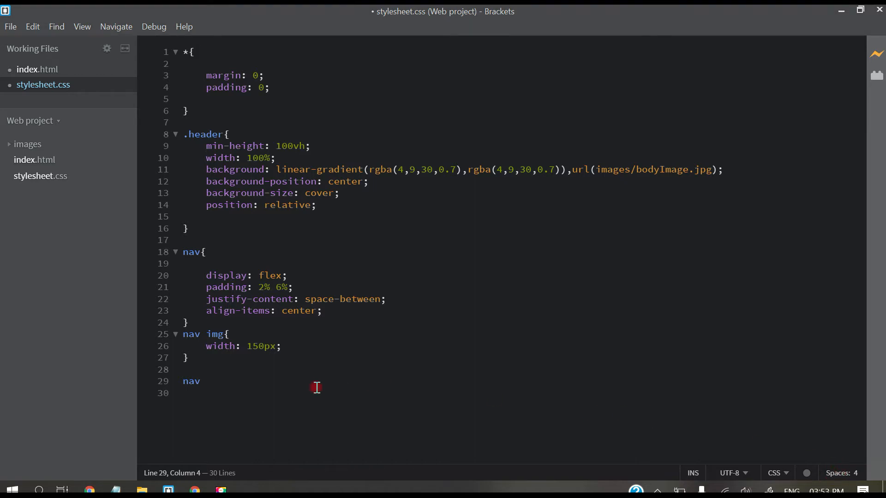
# - Create a nav-link rule giving the links flex 1
pyautogui.click(212, 382)
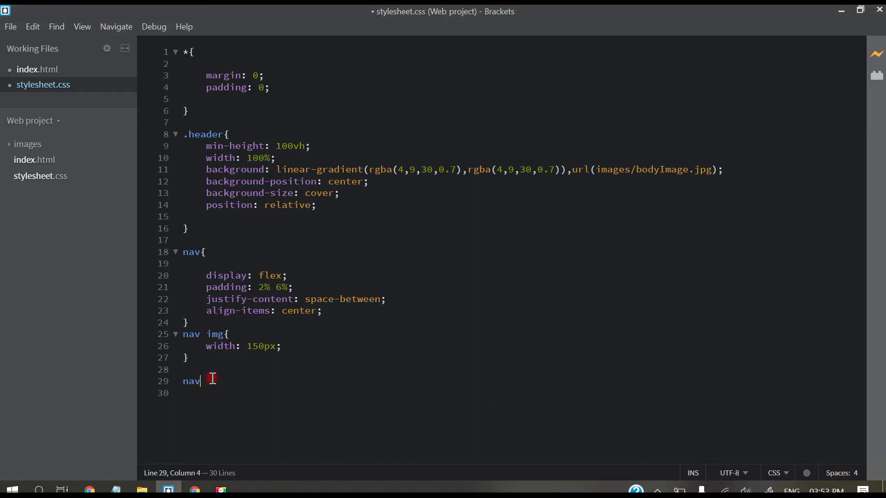
pyautogui.write('-link')
pyautogui.click(522, 393)
pyautogui.write('dis')
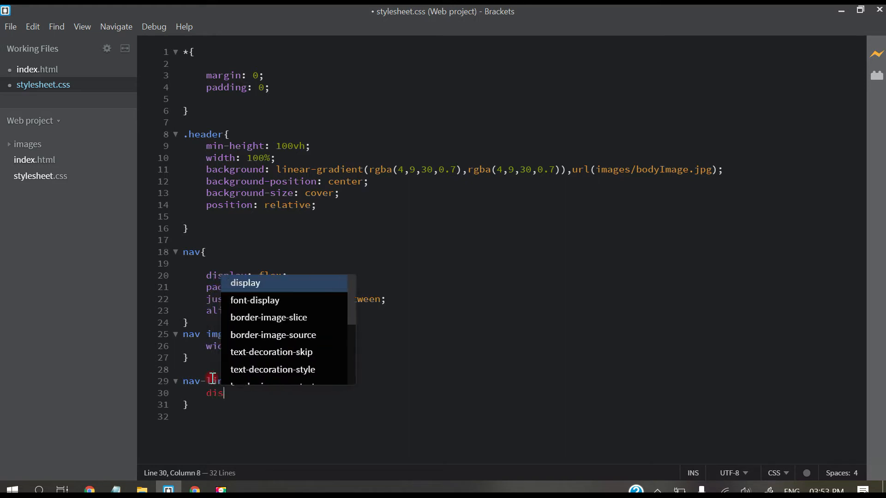
pyautogui.click(244, 283)
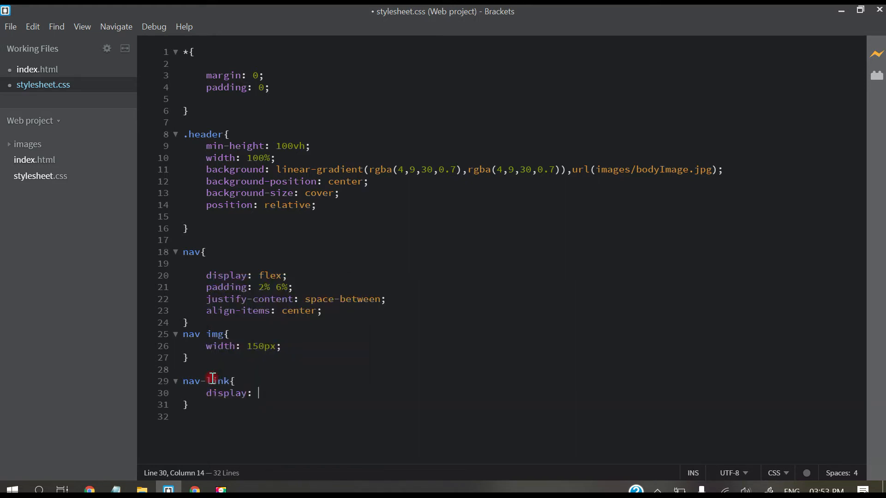
pyautogui.write('f')
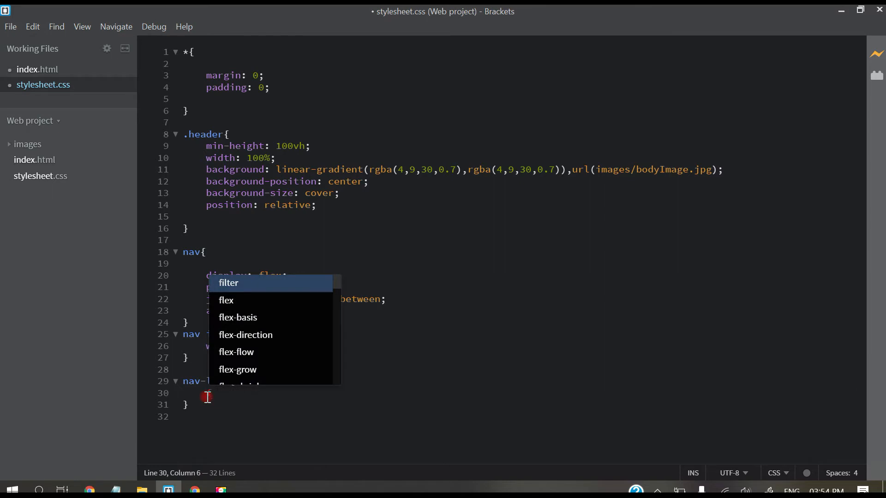
pyautogui.write('le')
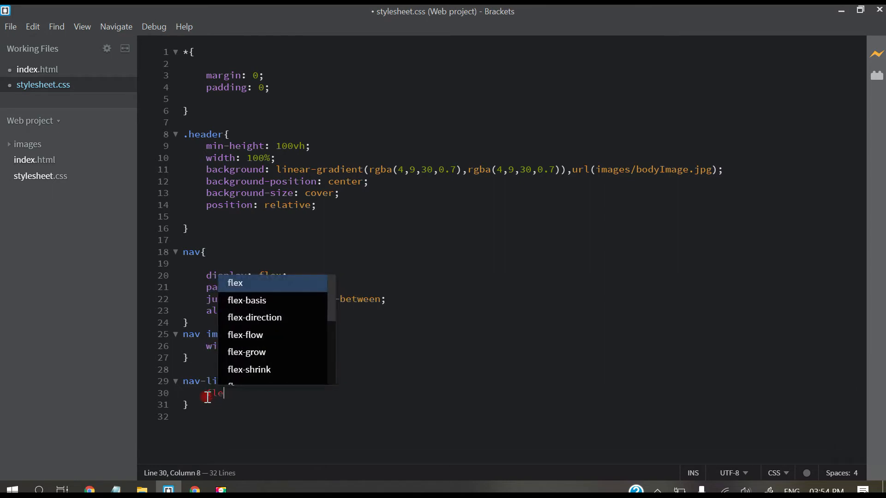
pyautogui.press('enter')
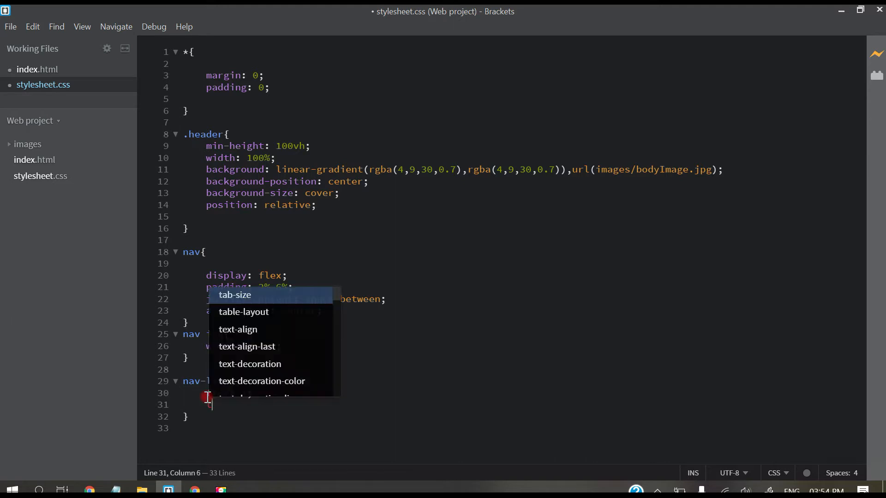
# - Set nav-link text-align to right, replacing center, and leave blank lines below
pyautogui.write('text-align: center')
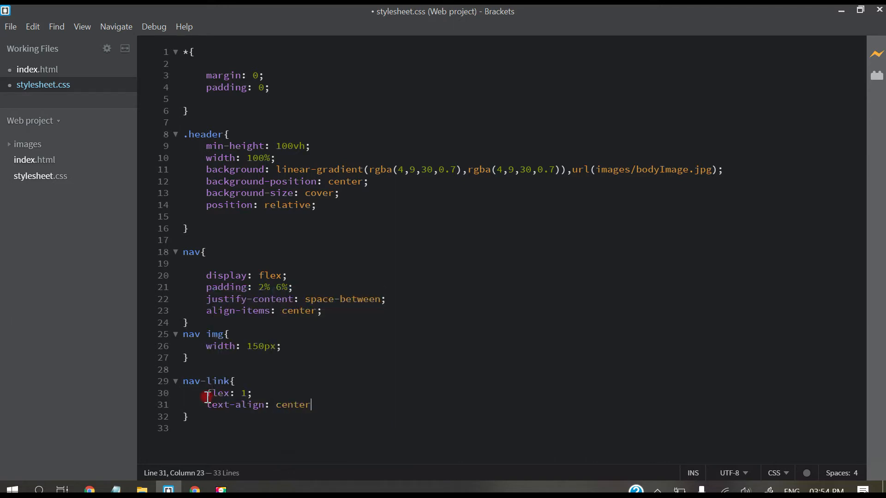
pyautogui.write(';')
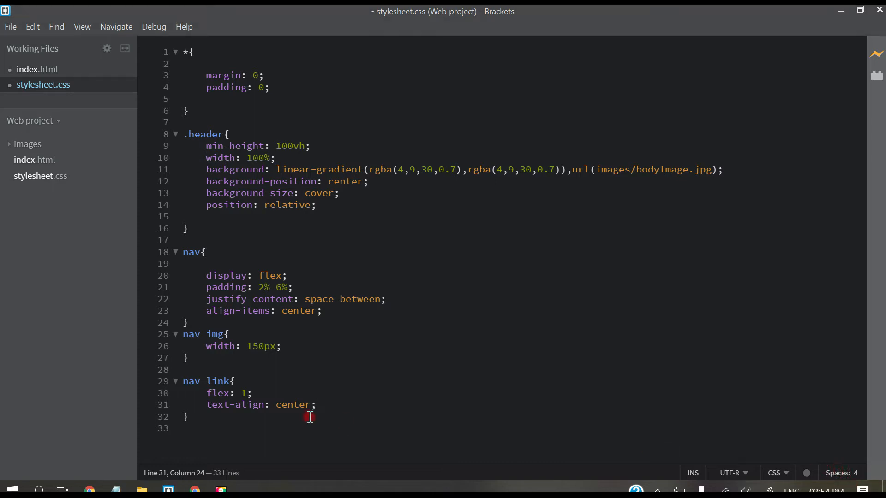
pyautogui.doubleClick(292, 404)
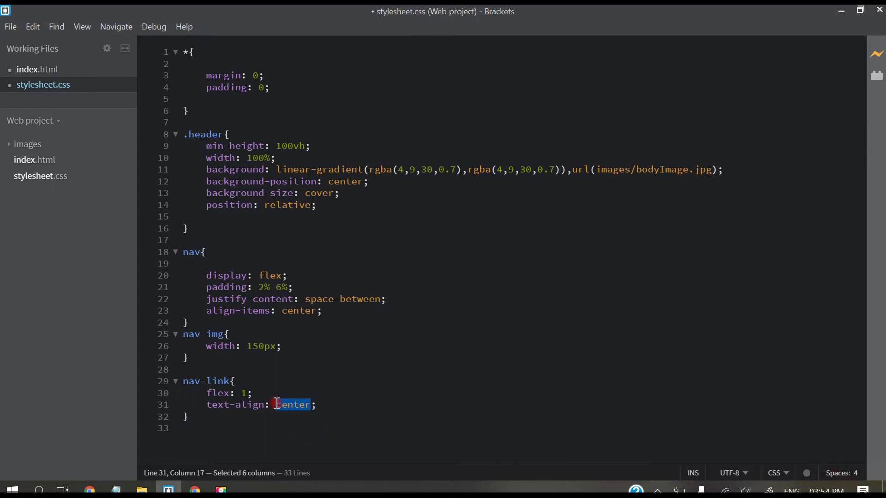
pyautogui.write('right')
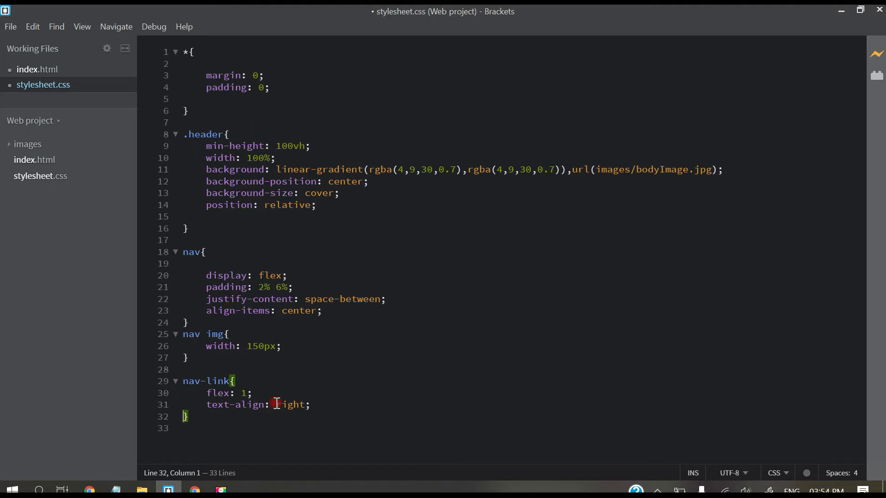
pyautogui.press('enter')
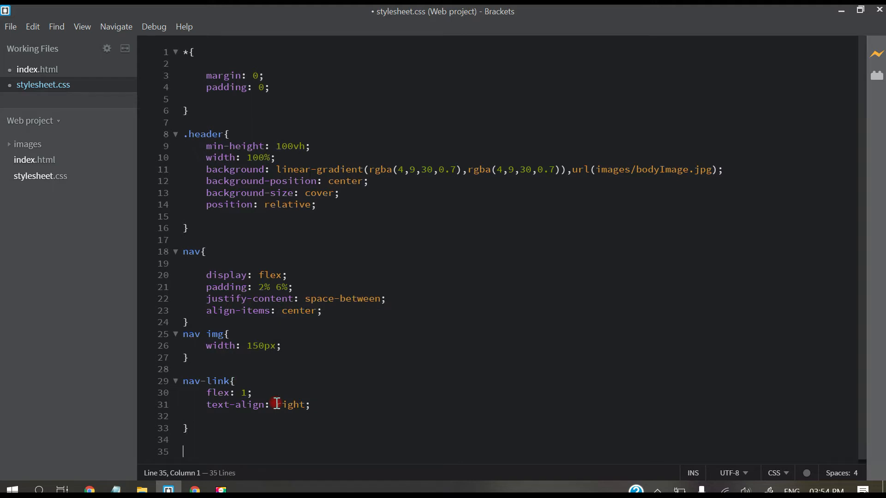
# - Add a nav-link ul li rule: list-style none, inline-block, padding 8px 12px, position relative
pyautogui.write('nav-link ul li{')
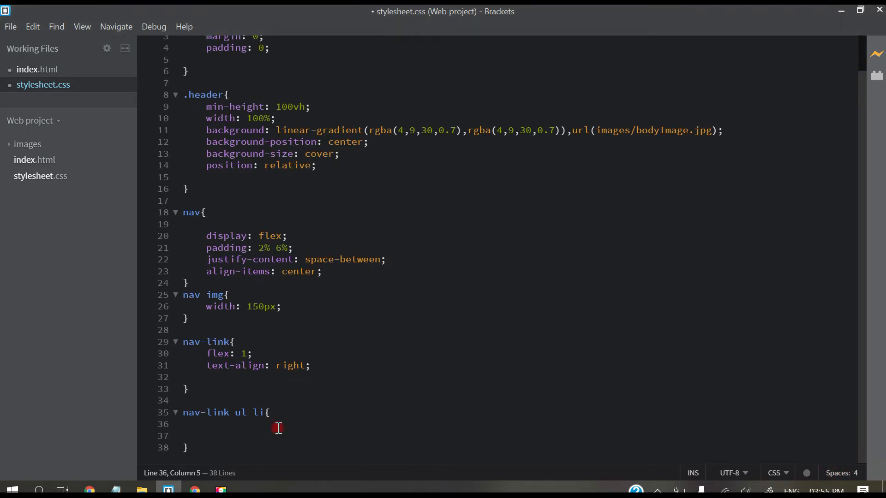
pyautogui.write('list-style: none;')
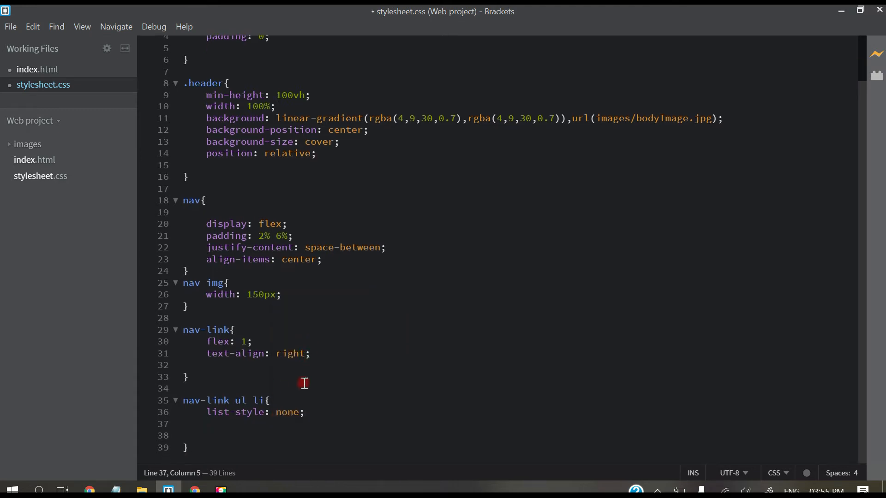
pyautogui.moveTo(304, 383)
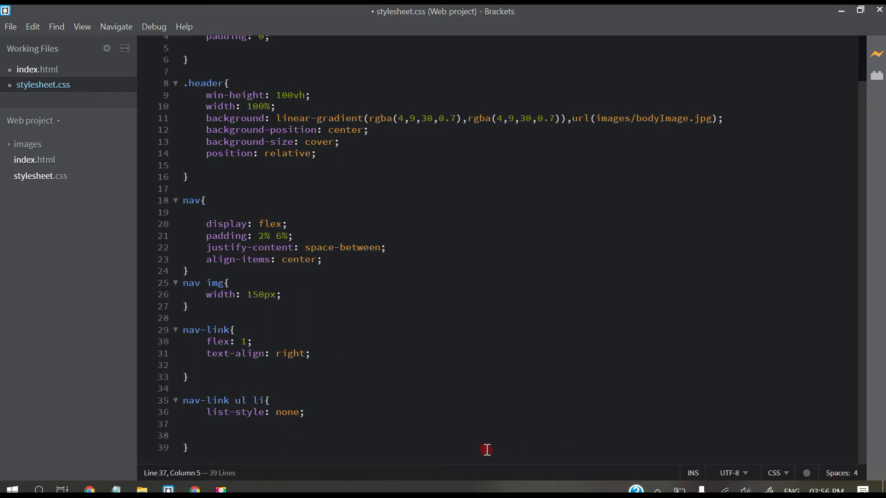
pyautogui.moveTo(334, 389)
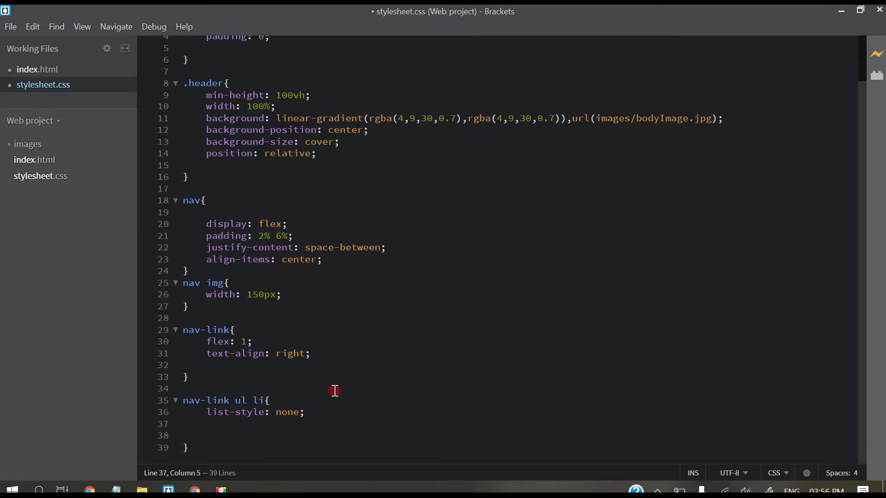
pyautogui.write('dis')
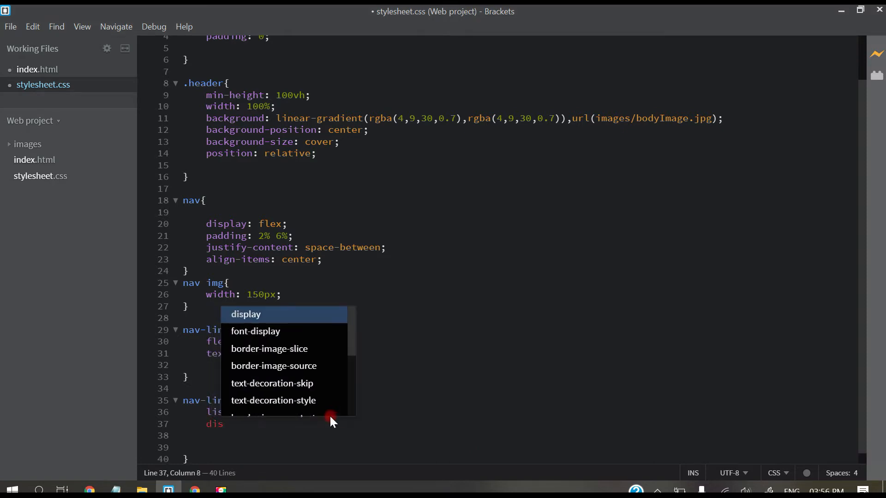
pyautogui.write('inline-block;')
pyautogui.click(520, 436)
pyautogui.write('padding:')
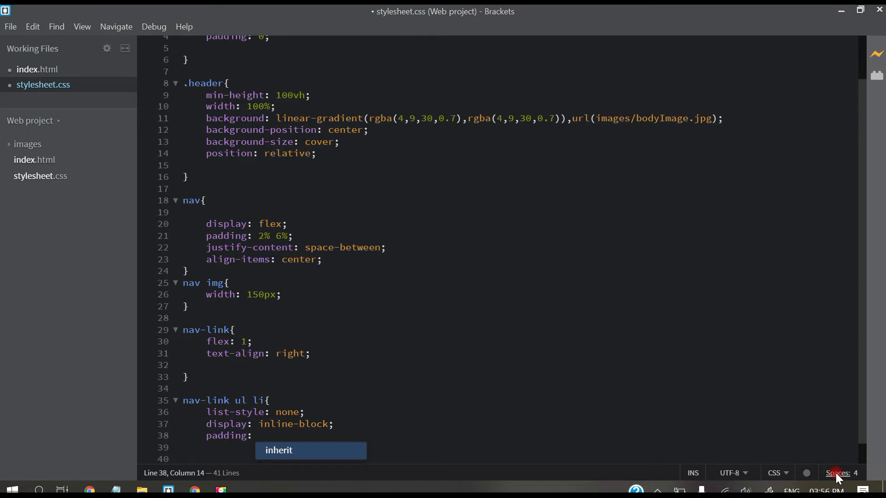
pyautogui.write('8px 12px;')
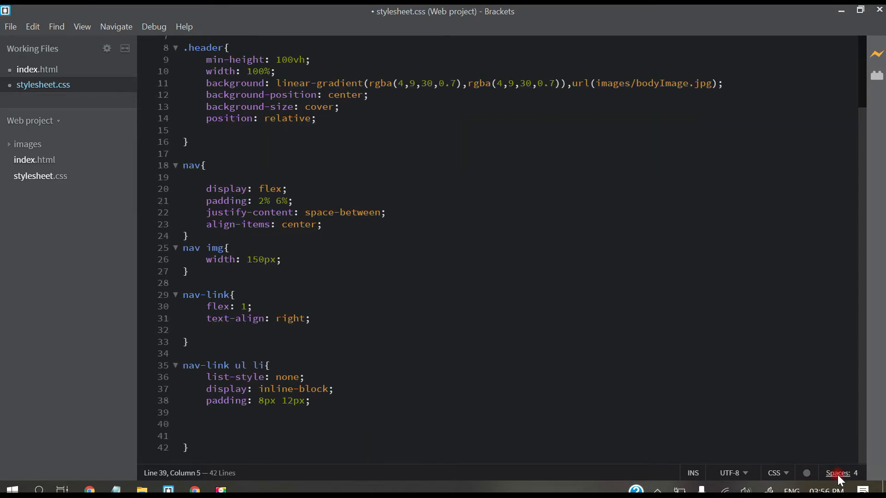
pyautogui.write('position: relative;')
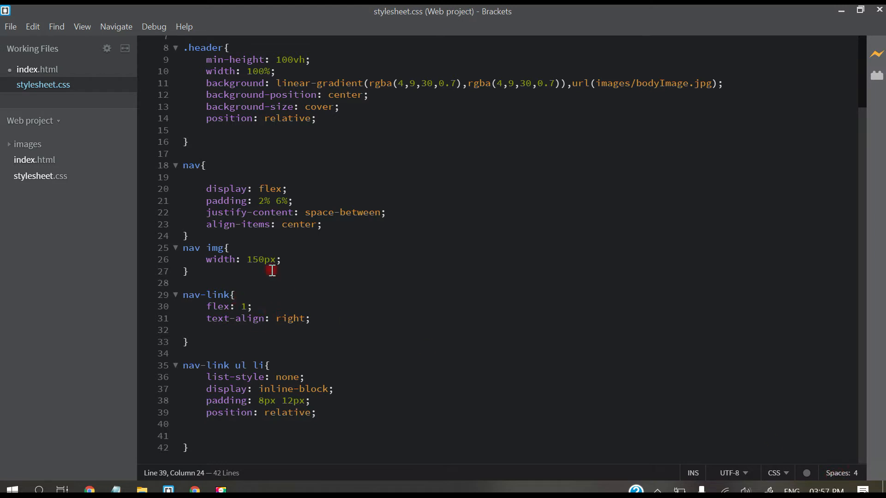
pyautogui.moveTo(452, 226)
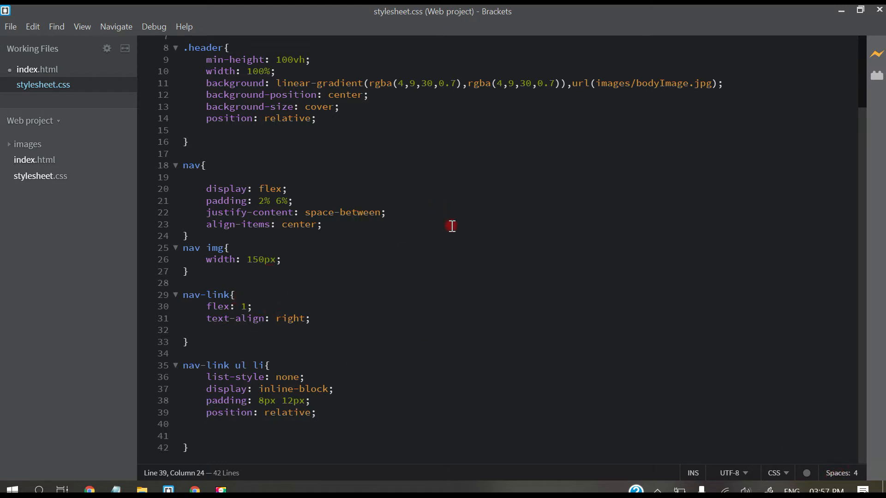
# - Check the preview, prefix the nav-link selectors with a class dot, and preview again
pyautogui.click(194, 489)
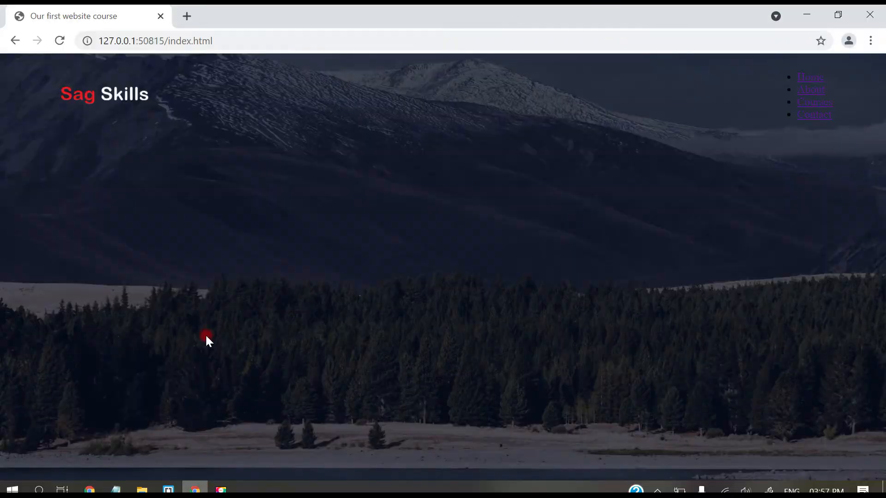
pyautogui.click(59, 40)
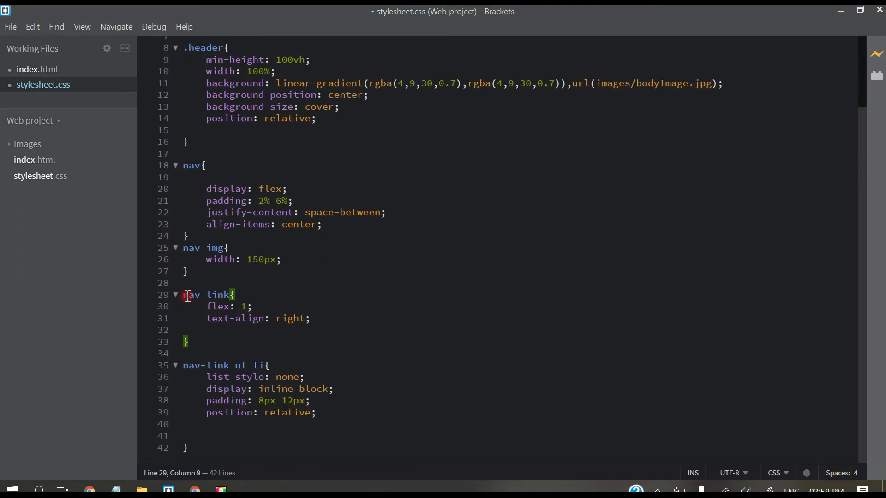
pyautogui.write('.')
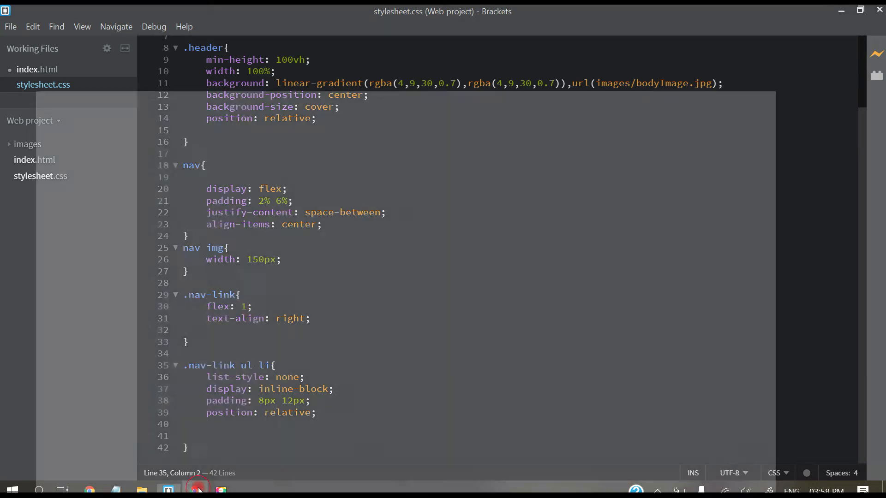
pyautogui.click(194, 489)
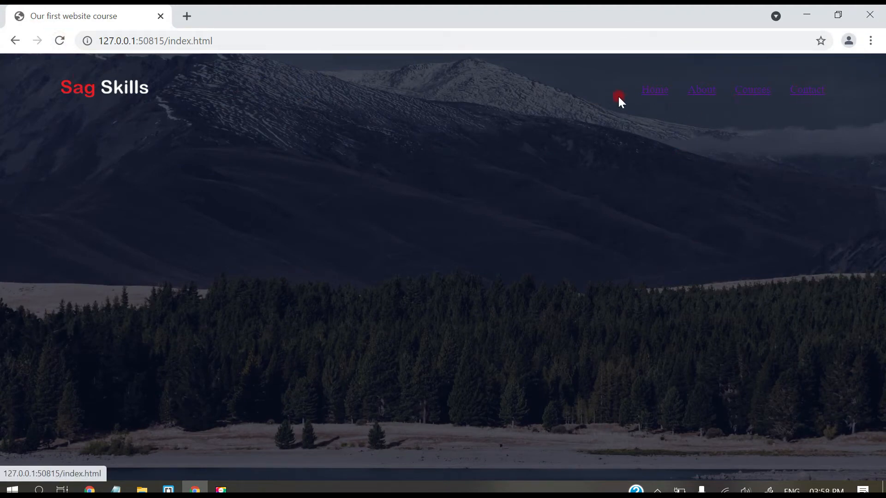
pyautogui.moveTo(705, 40)
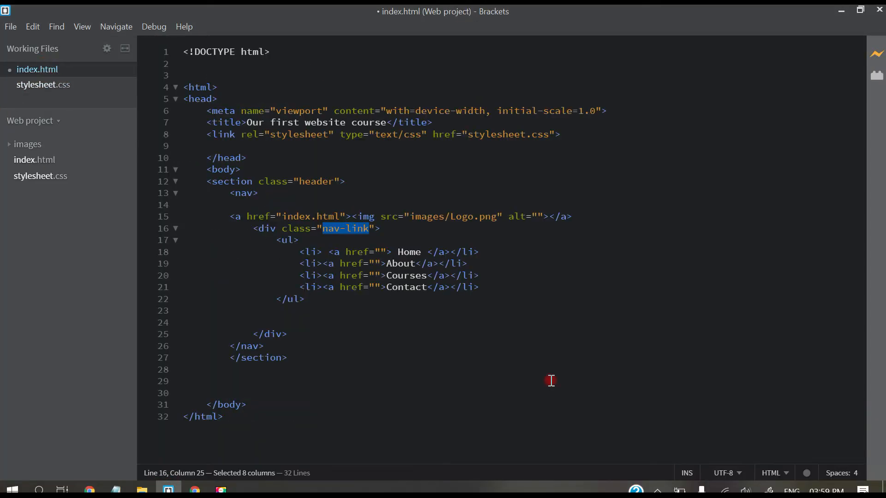
pyautogui.moveTo(840, 473)
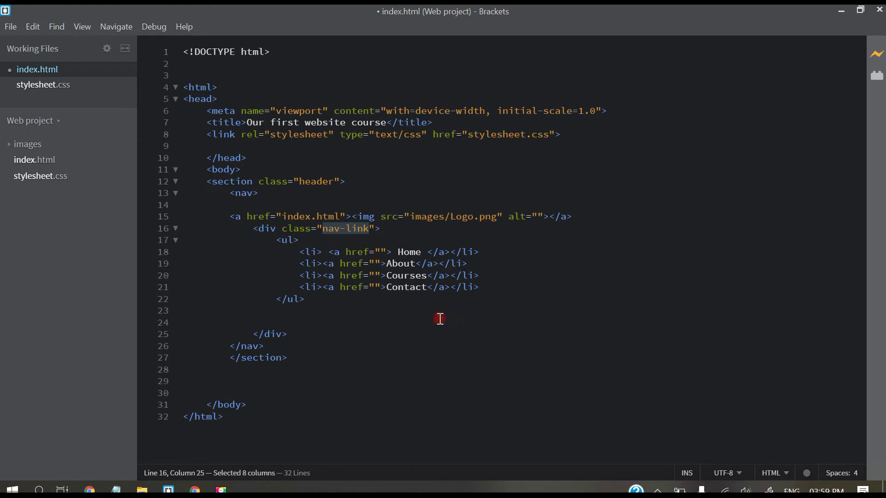
pyautogui.moveTo(335, 252)
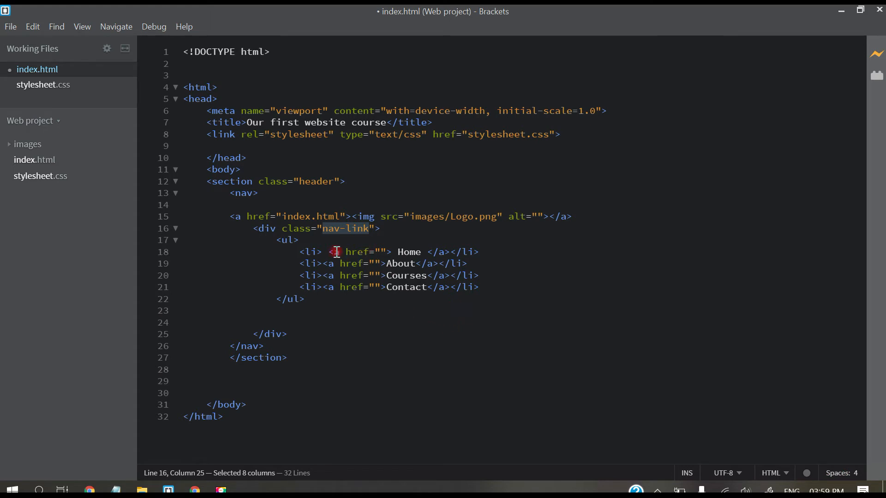
# - Inspect the Home link anchor in index.html, then return to stylesheet.css
pyautogui.click(336, 252)
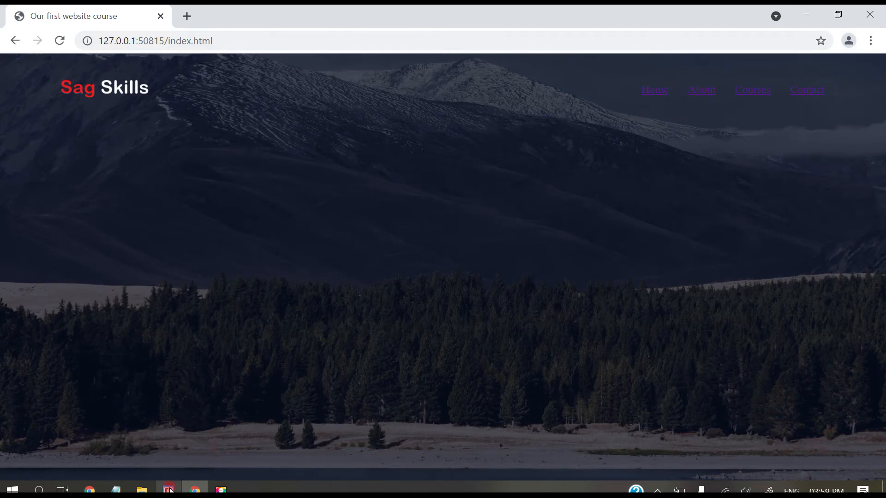
pyautogui.click(167, 489)
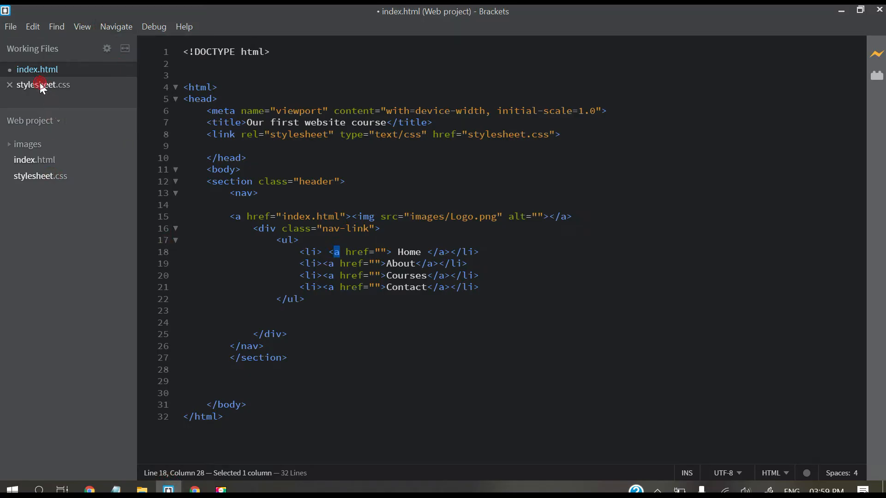
pyautogui.click(42, 84)
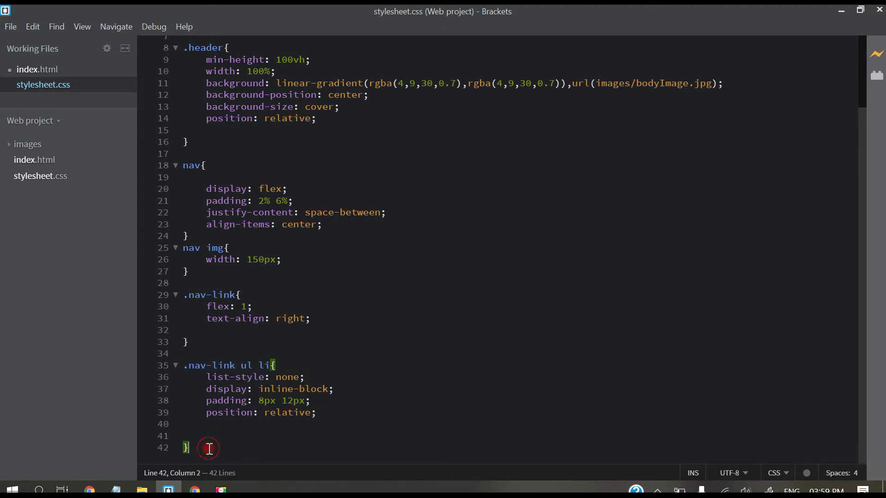
# - Add a .nav-link ul li a rule with color #fff and text-decoration none
pyautogui.write('.nav-link ul li')
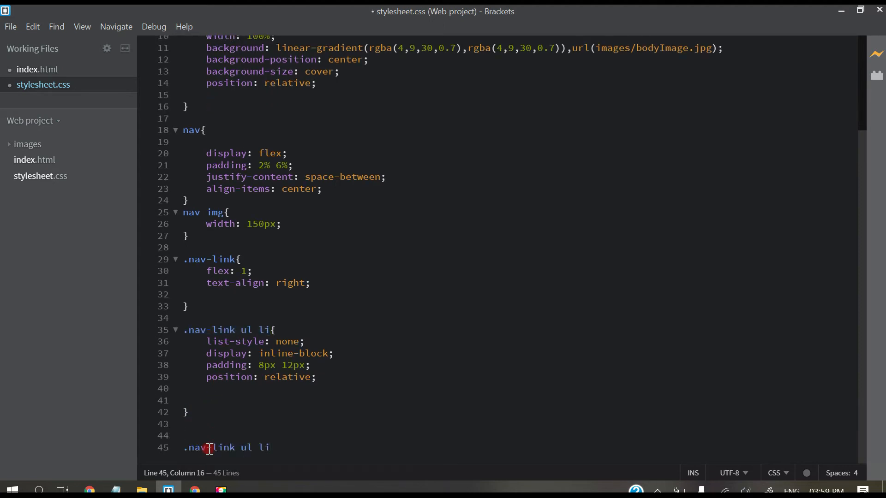
pyautogui.write('a{')
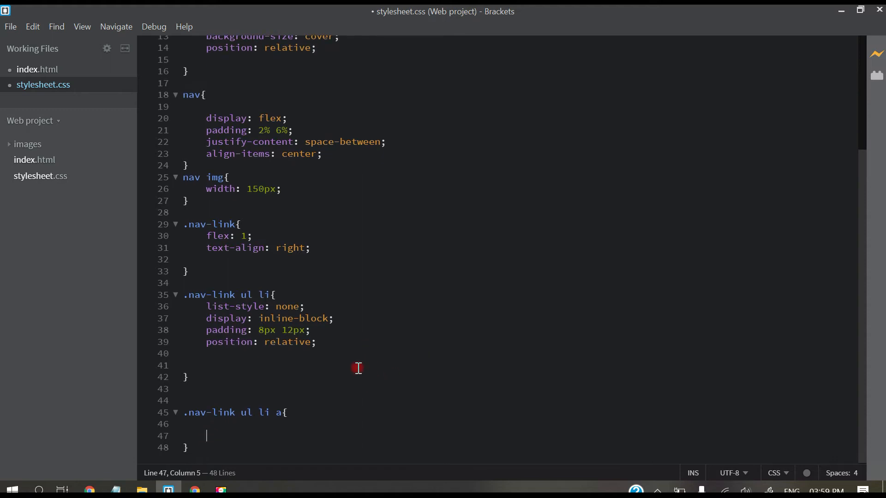
pyautogui.write('c')
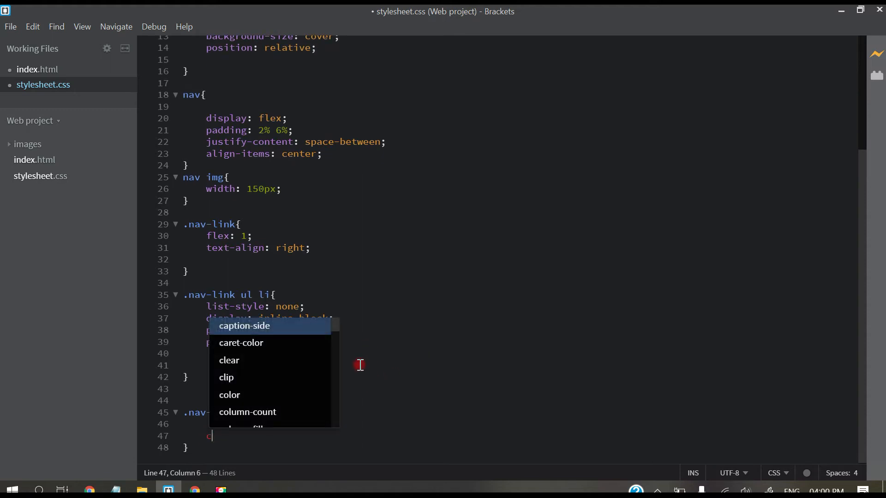
pyautogui.write('olor: #')
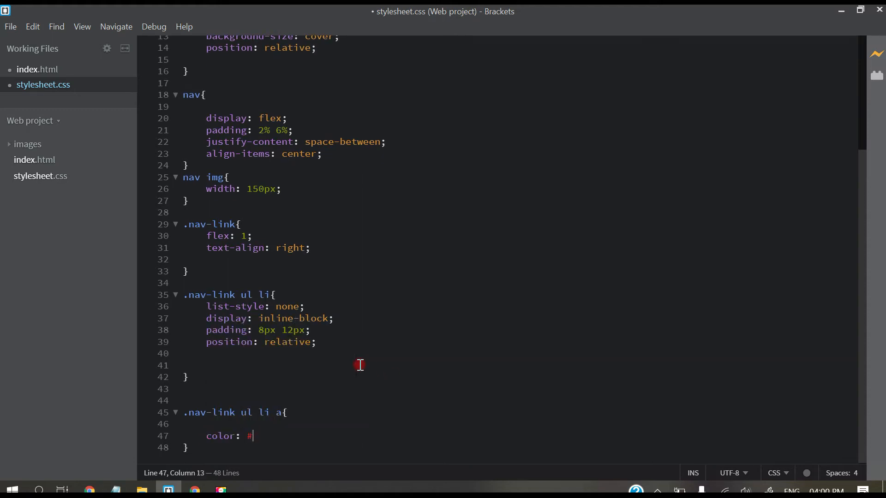
pyautogui.write('fff;')
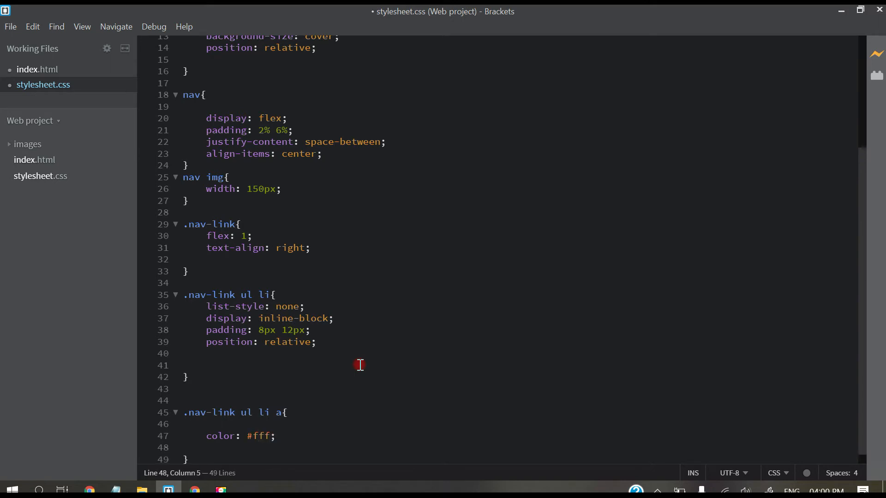
pyautogui.write('de')
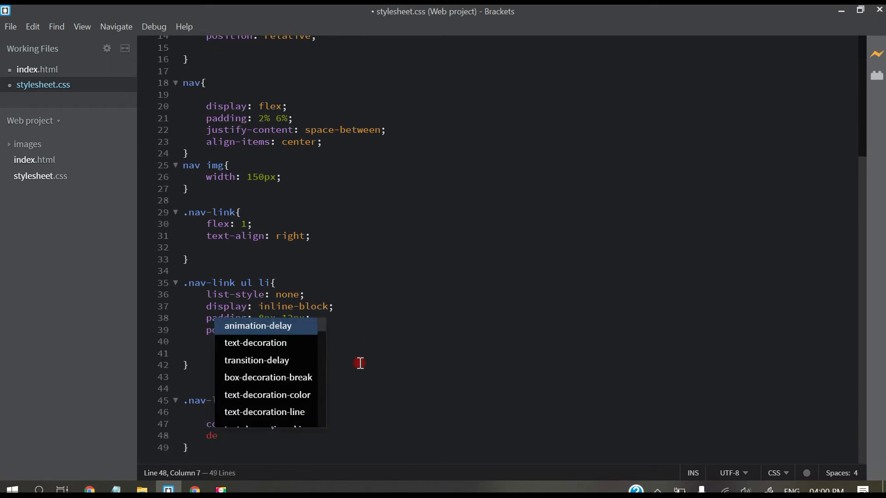
pyautogui.write('non')
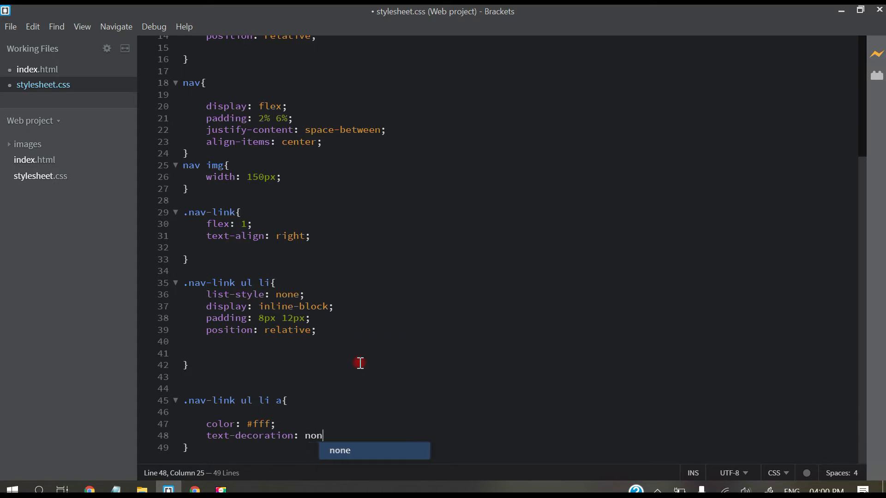
pyautogui.write('e')
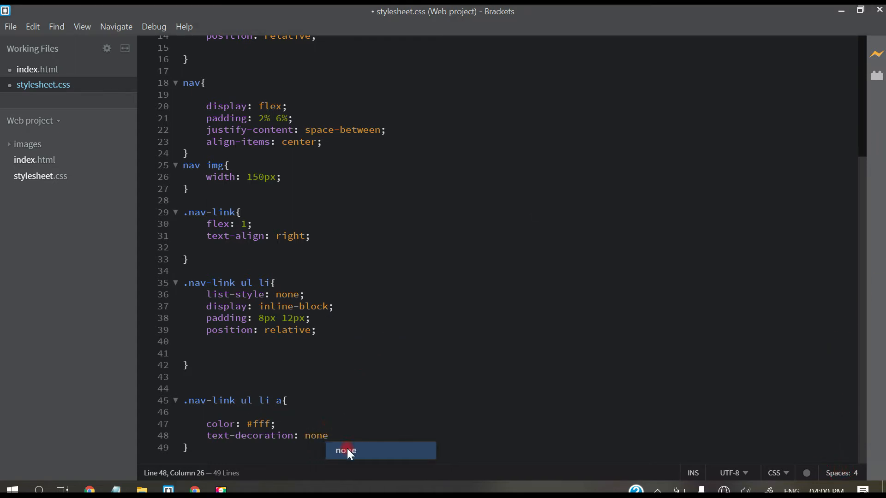
pyautogui.write(';')
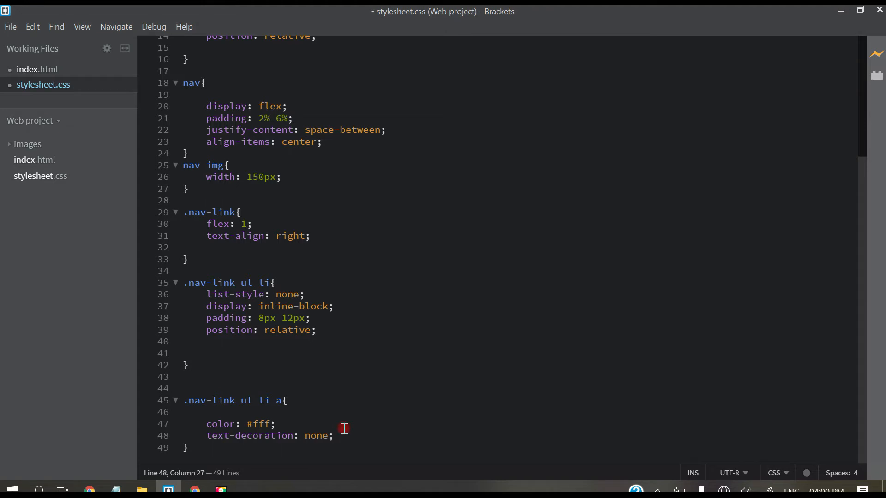
pyautogui.moveTo(839, 462)
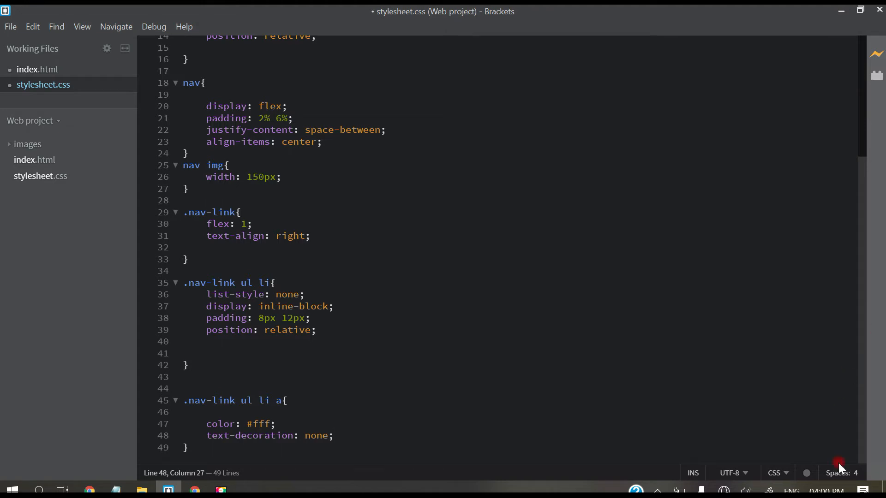
pyautogui.moveTo(369, 439)
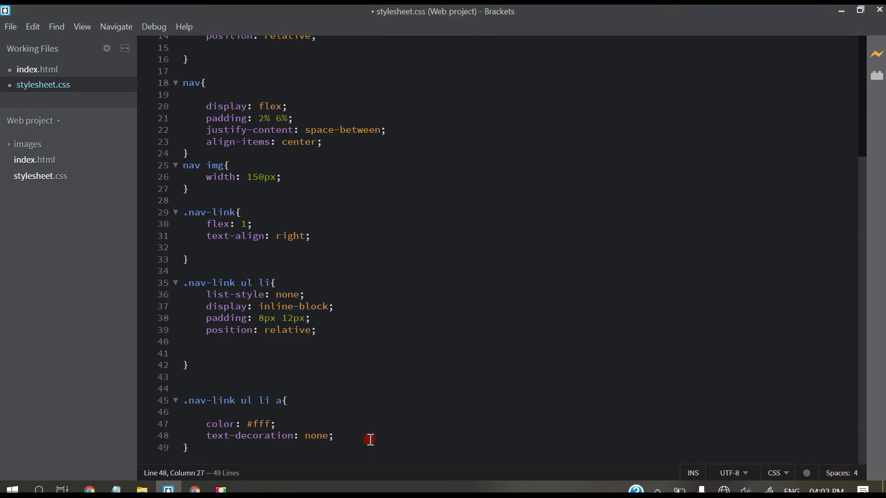
# - Give the nav links font-size 15px and save the stylesheet
pyautogui.write('font-size:')
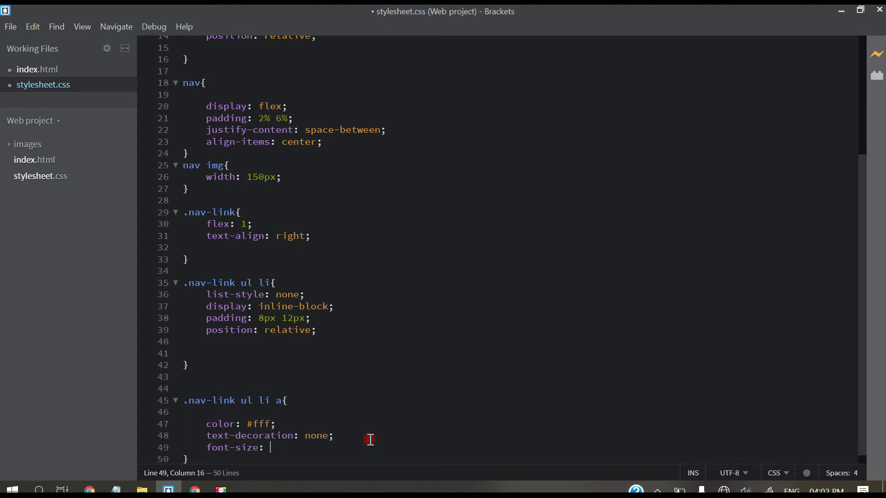
pyautogui.write('15px;')
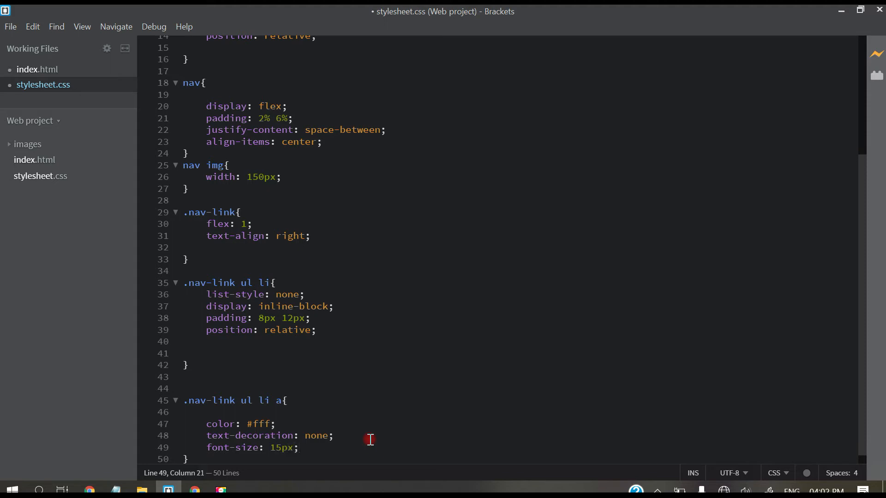
pyautogui.press('ctrl+s')
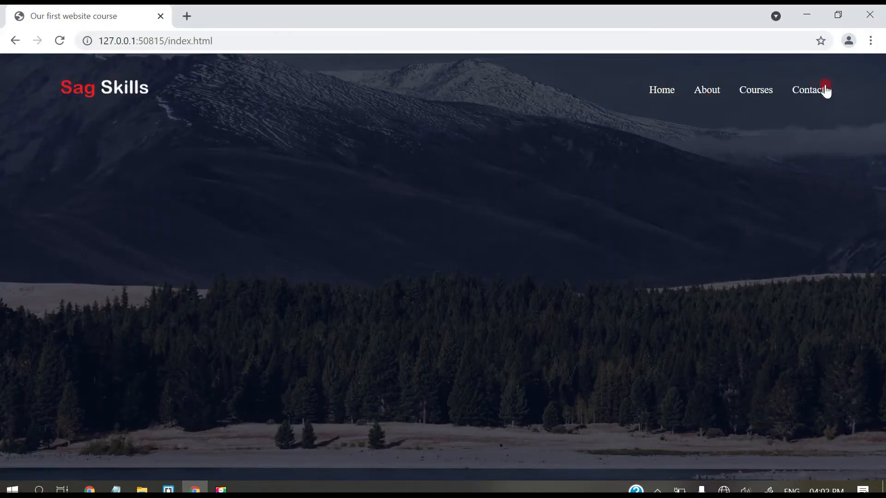
pyautogui.moveTo(685, 105)
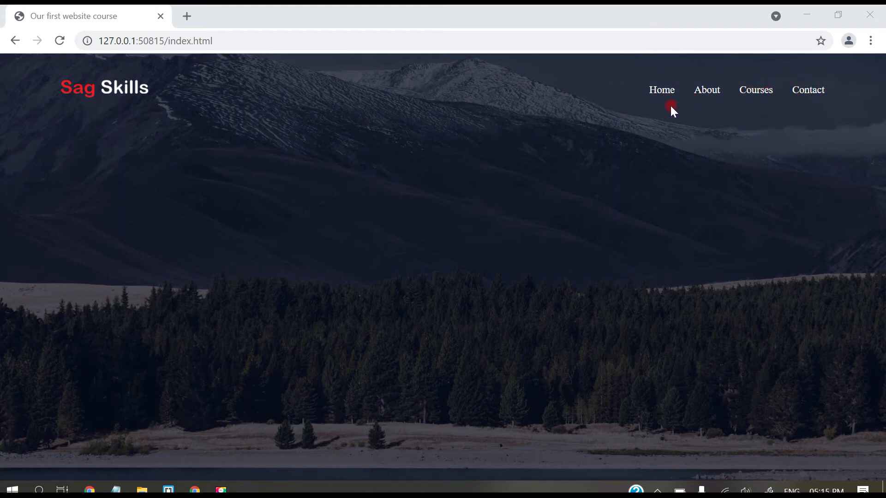
pyautogui.moveTo(274, 55)
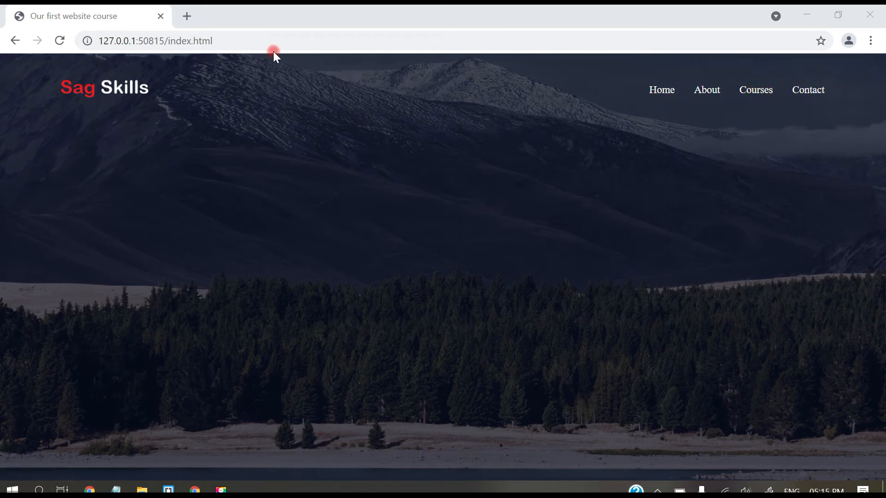
# - Open Google Fonts in a new tab and scroll the catalogue looking for Roboto
pyautogui.click(186, 15)
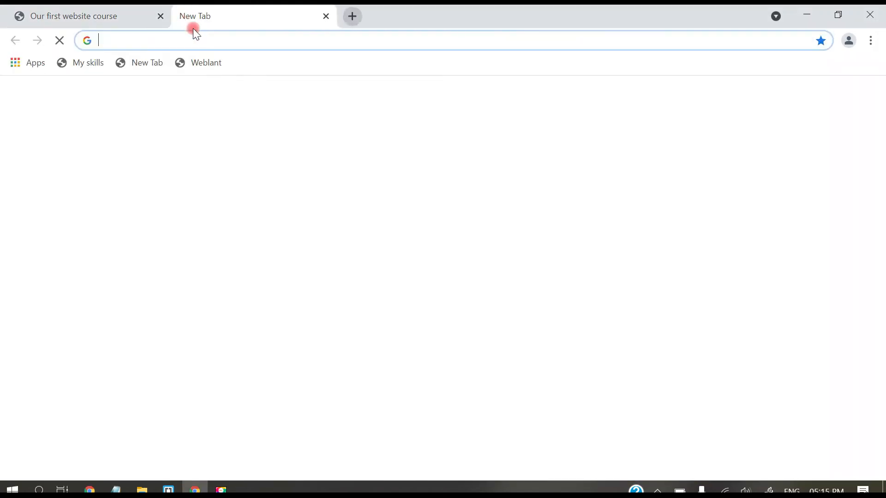
pyautogui.write('g')
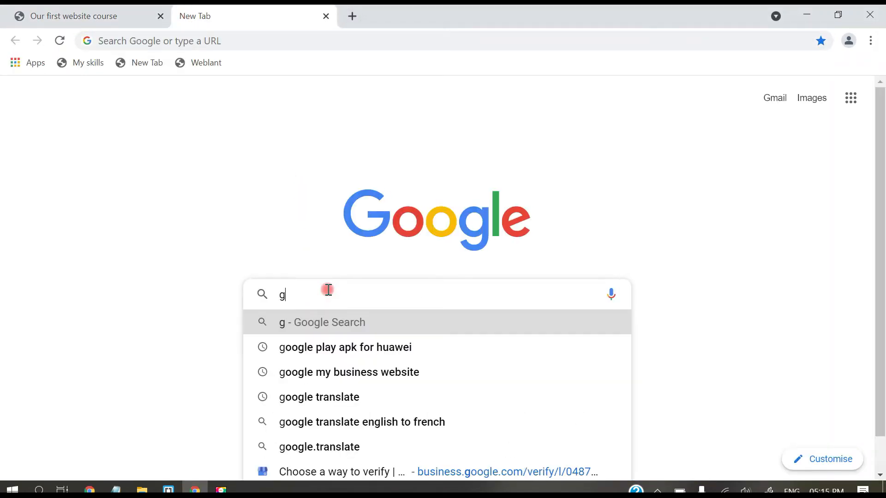
pyautogui.write('oogle fo')
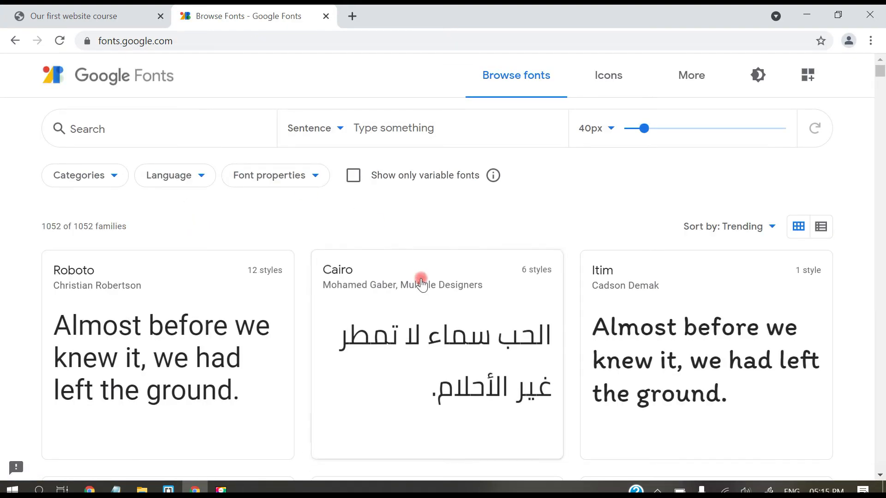
pyautogui.scroll(-3)
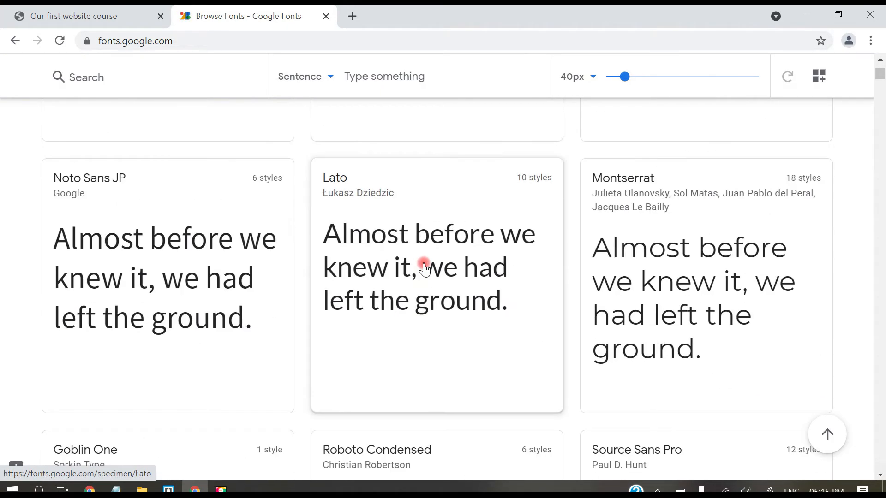
pyautogui.scroll(-3)
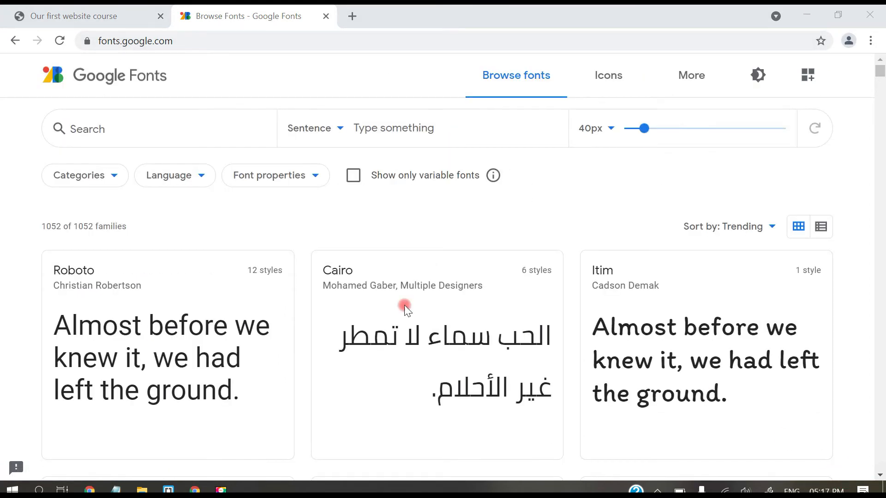
pyautogui.moveTo(266, 322)
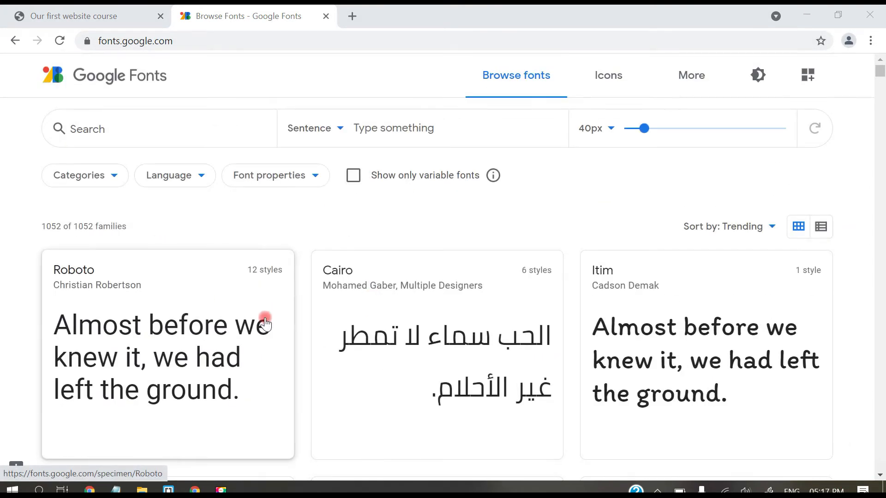
pyautogui.moveTo(86, 286)
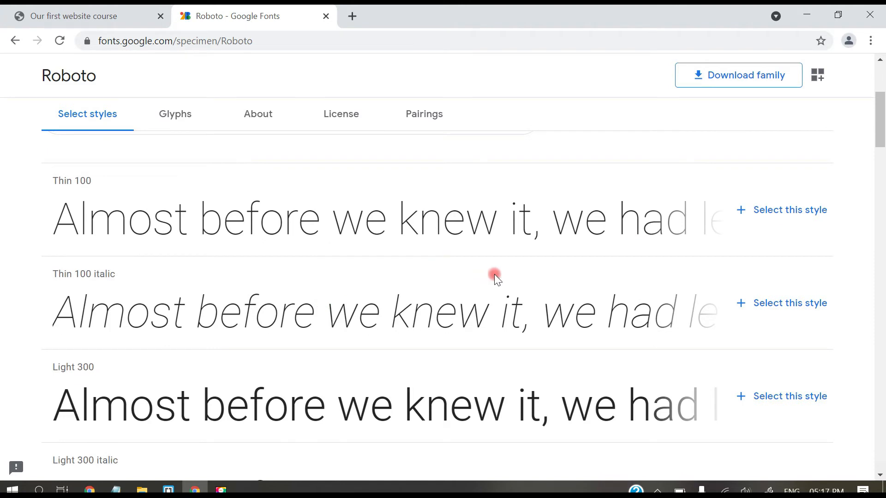
# - Select the Roboto Thin 100 italic, Light 300, Regular 400 and Bold 700 styles and copy the embed link
pyautogui.scroll(-3)
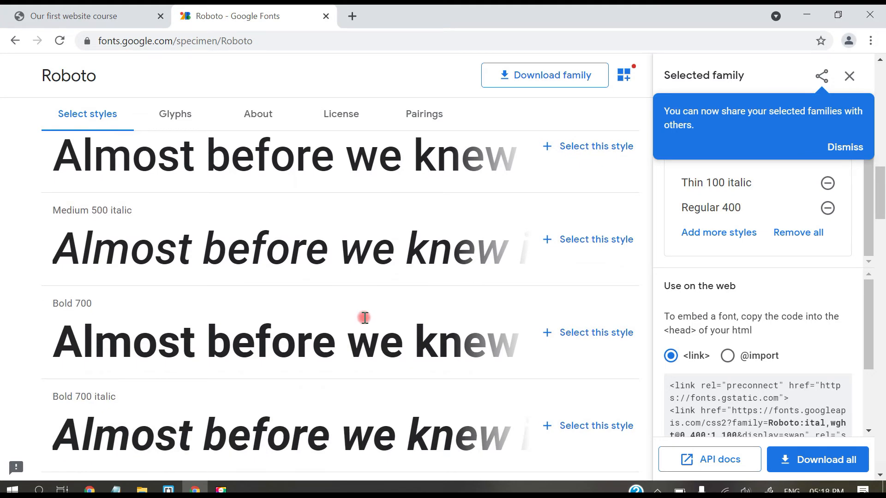
pyautogui.scroll(-3)
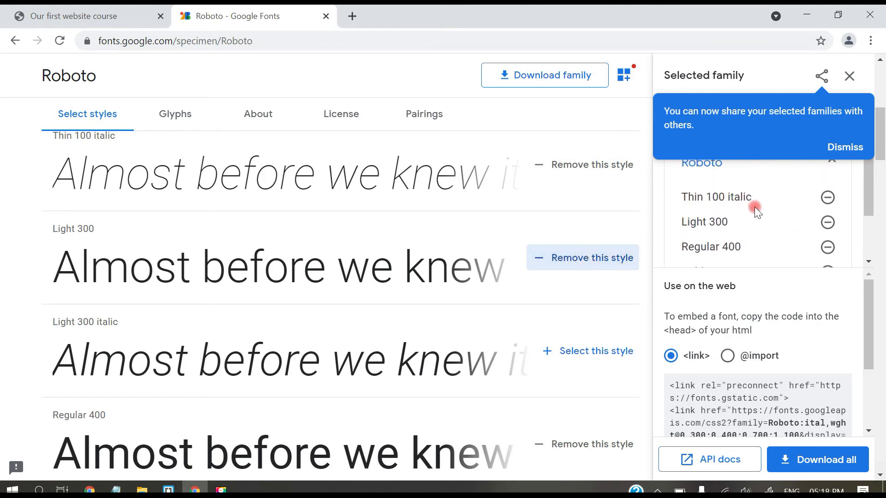
pyautogui.scroll(-3)
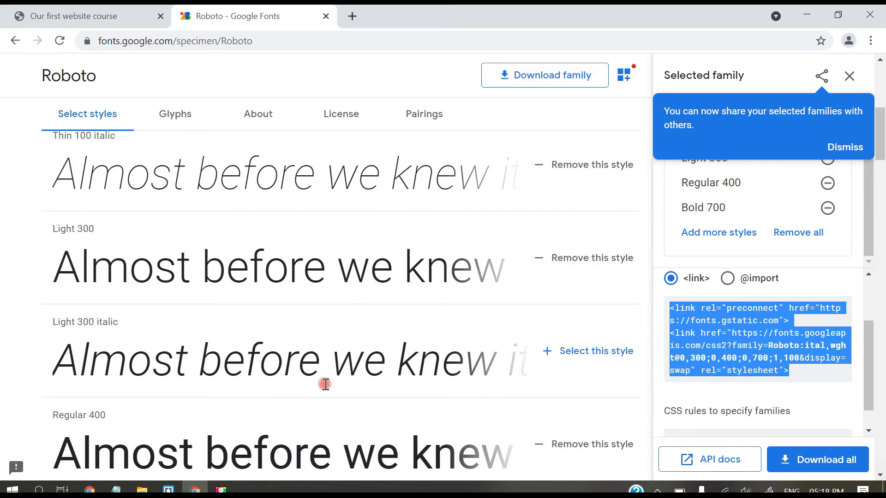
pyautogui.click(167, 489)
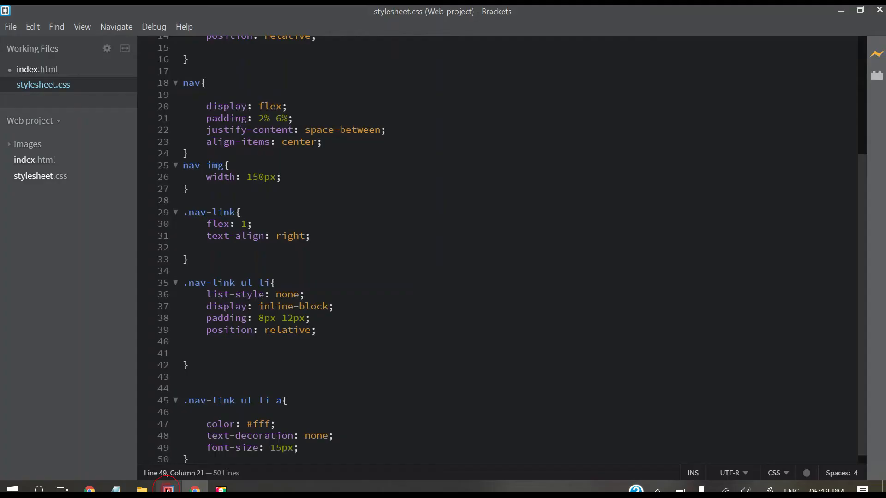
# - Paste the Google Fonts preconnect and link tags into index.html's head
pyautogui.click(37, 69)
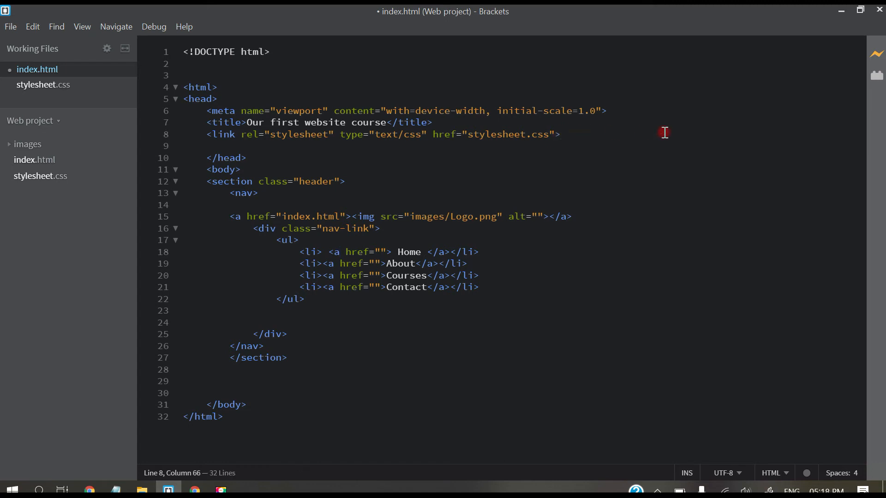
pyautogui.write('<link rel="preconnect" href="https://fonts.gstatic.com">')
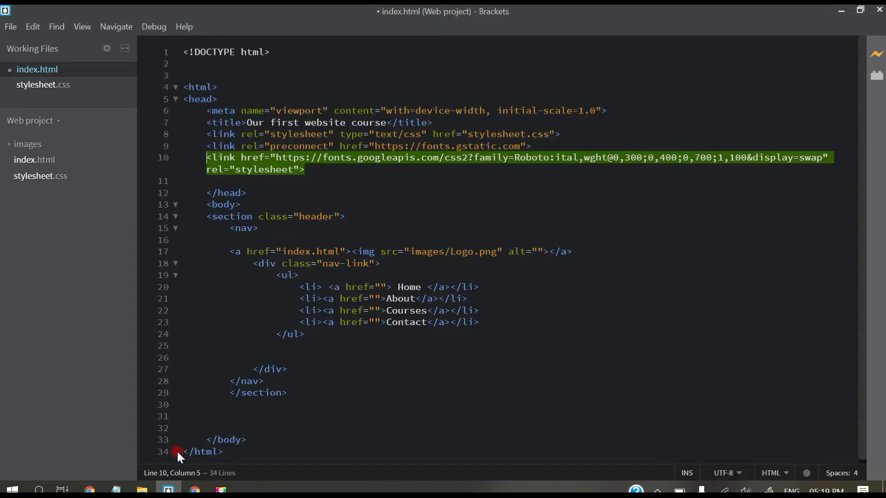
# - Add font-family 'Roboto', sans-serif to the universal rule and save the stylesheet
pyautogui.click(43, 85)
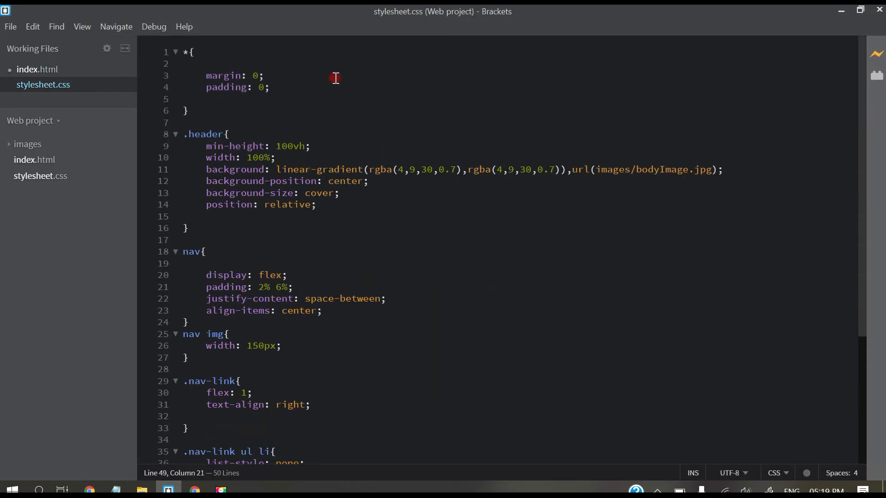
pyautogui.click(271, 87)
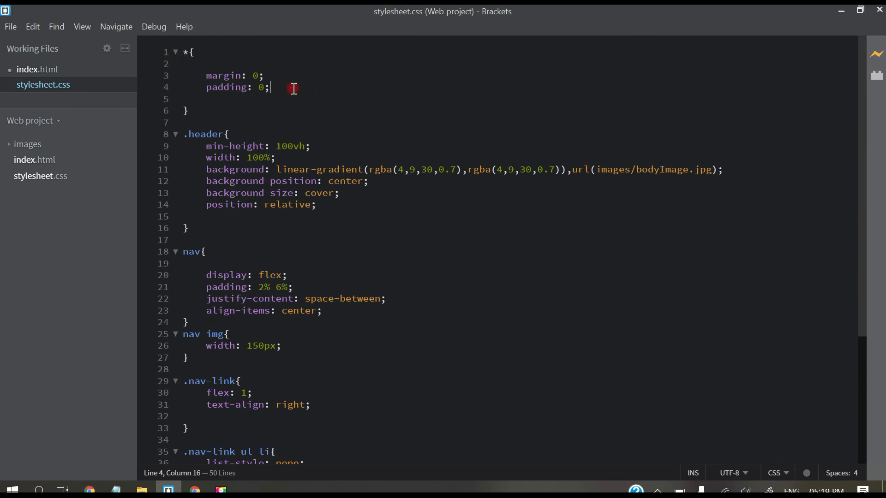
pyautogui.write("font-family: 'Roboto', sans-serif;")
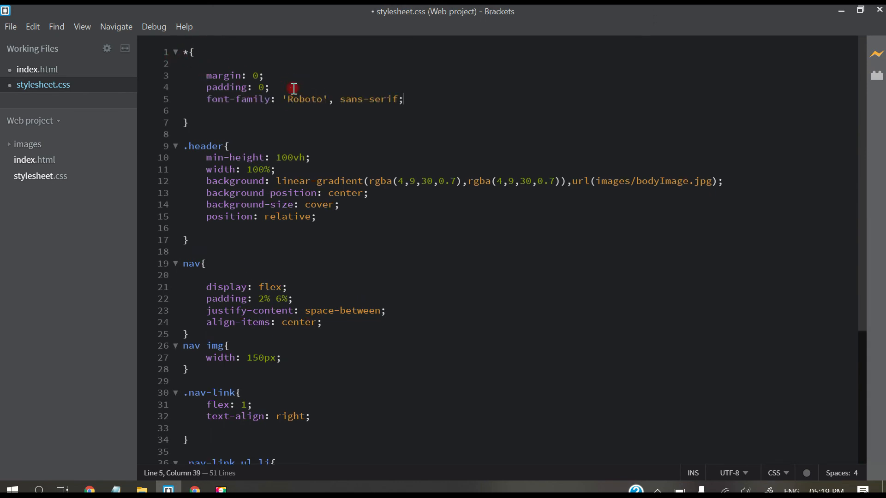
pyautogui.press('ctrl+s')
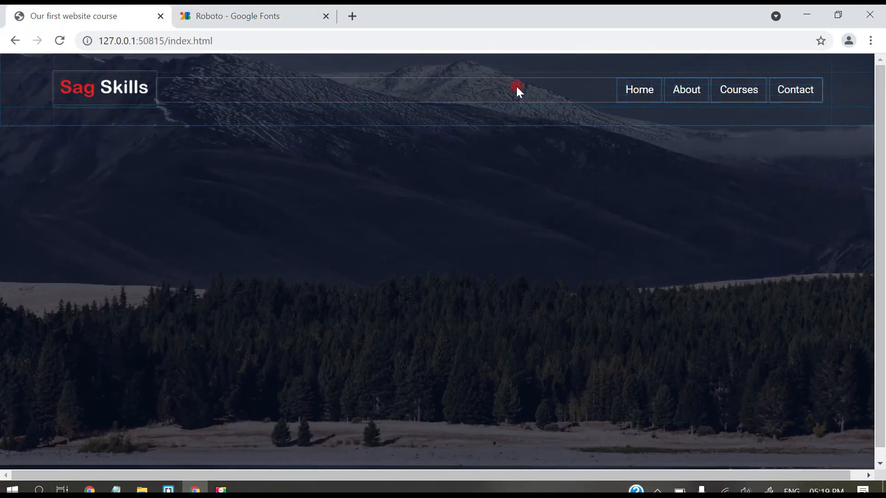
pyautogui.moveTo(777, 96)
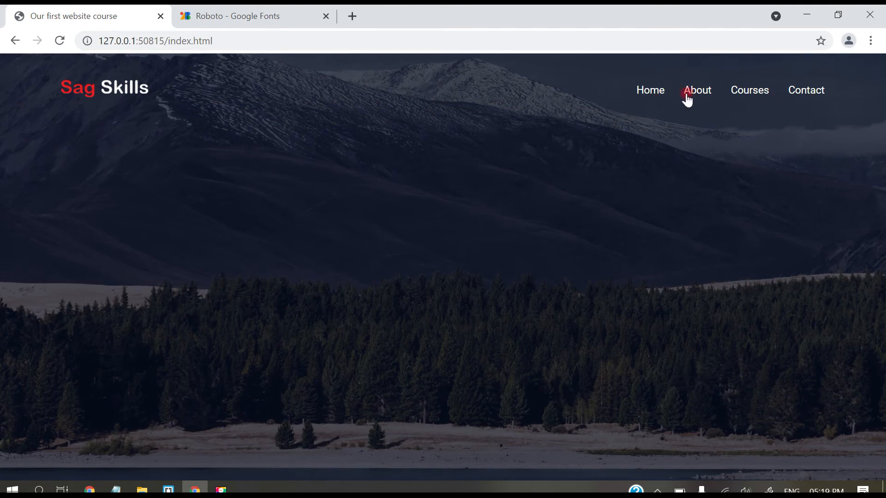
pyautogui.moveTo(834, 476)
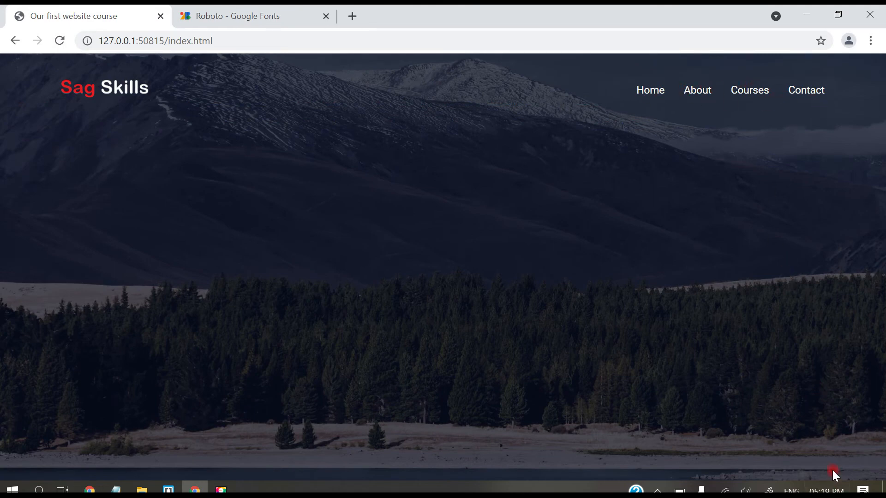
# - Close the Google Fonts tab and return to the Brackets stylesheet
pyautogui.click(326, 16)
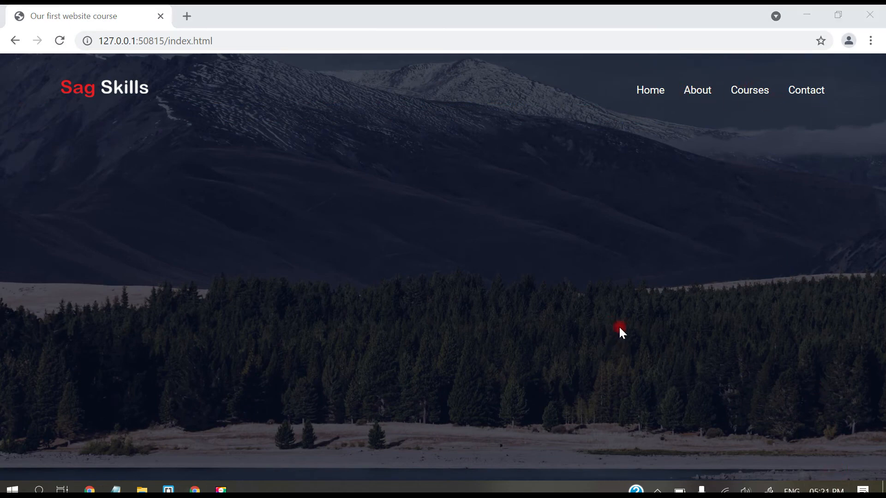
pyautogui.moveTo(660, 254)
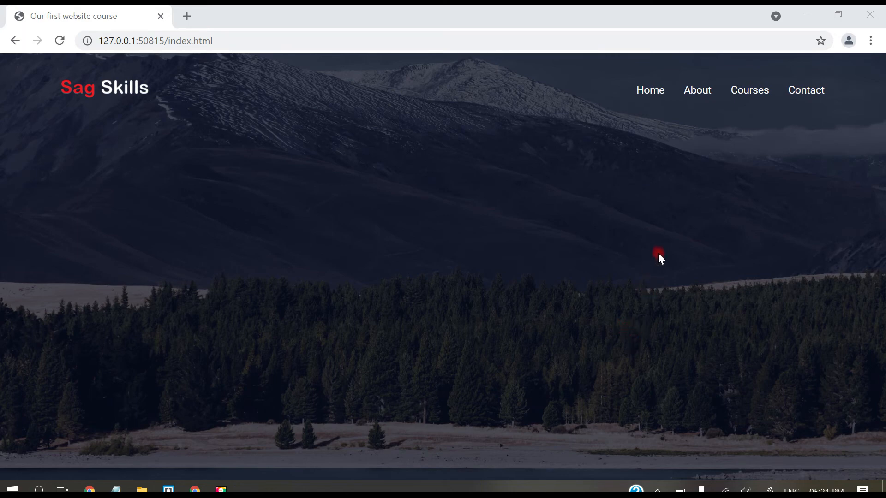
pyautogui.moveTo(650, 90)
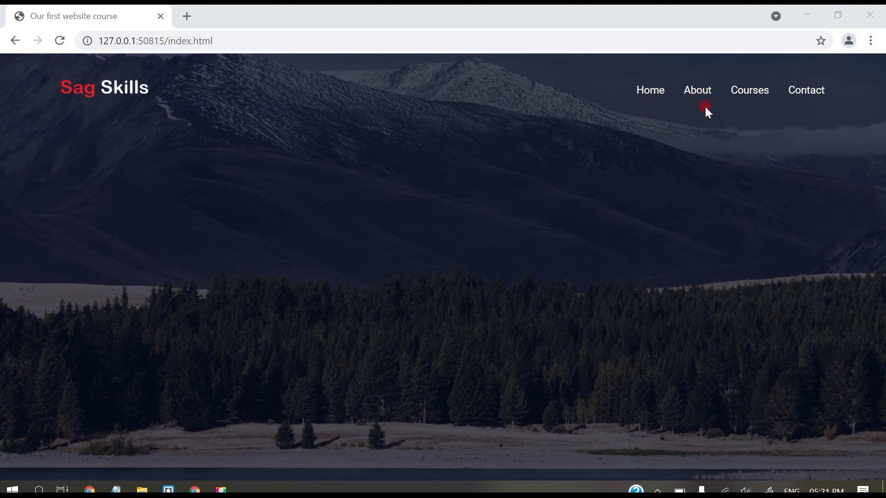
pyautogui.moveTo(459, 221)
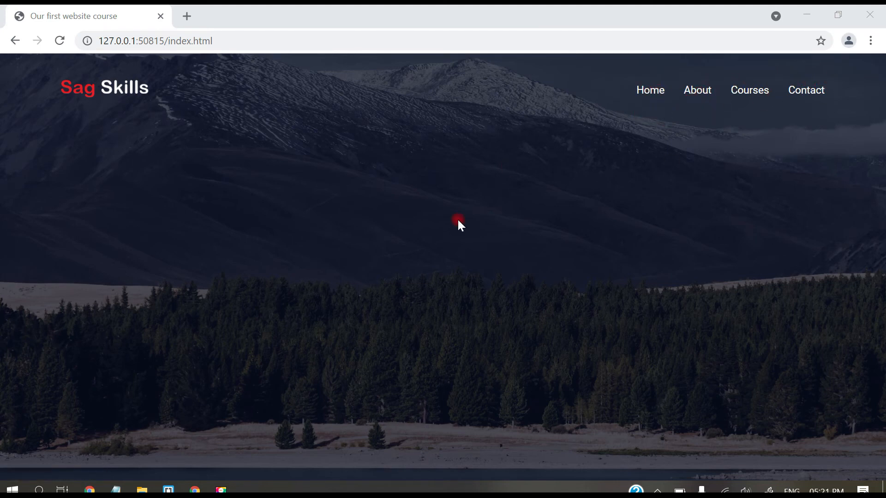
pyautogui.click(165, 489)
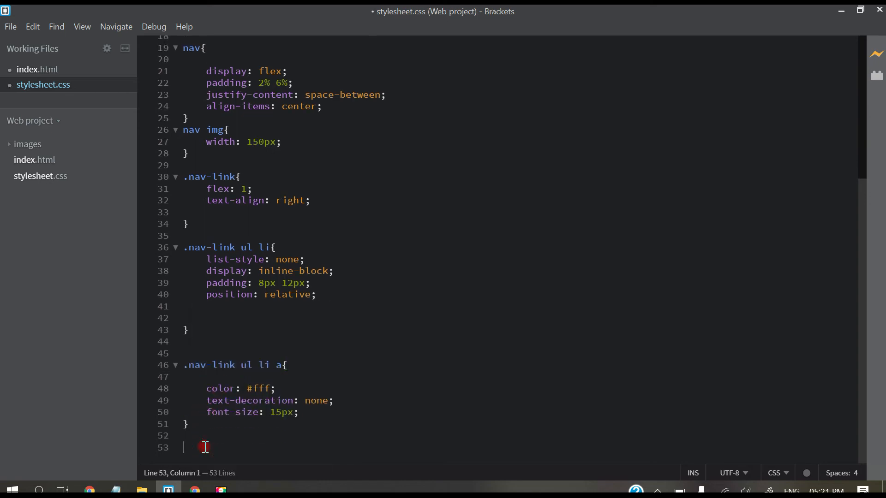
# - Add a .nav-link ul li::after rule with empty content, full width and 2px height
pyautogui.write('.nav-link ul li')
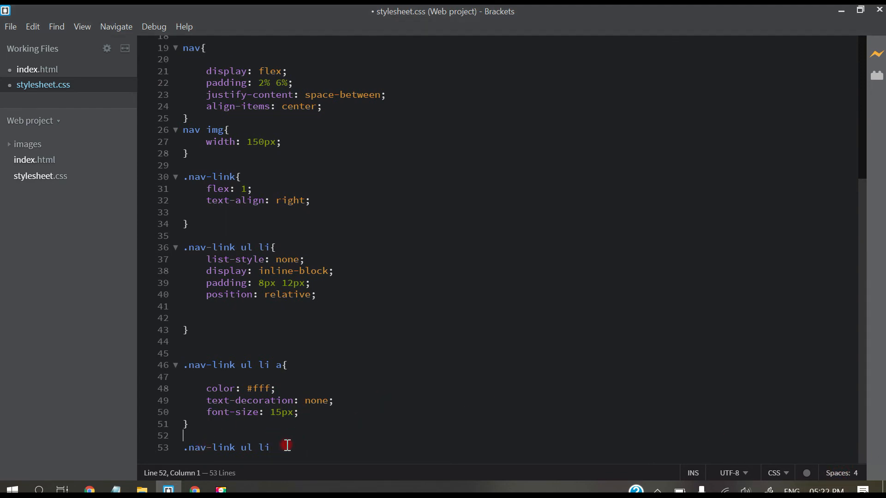
pyautogui.write('::')
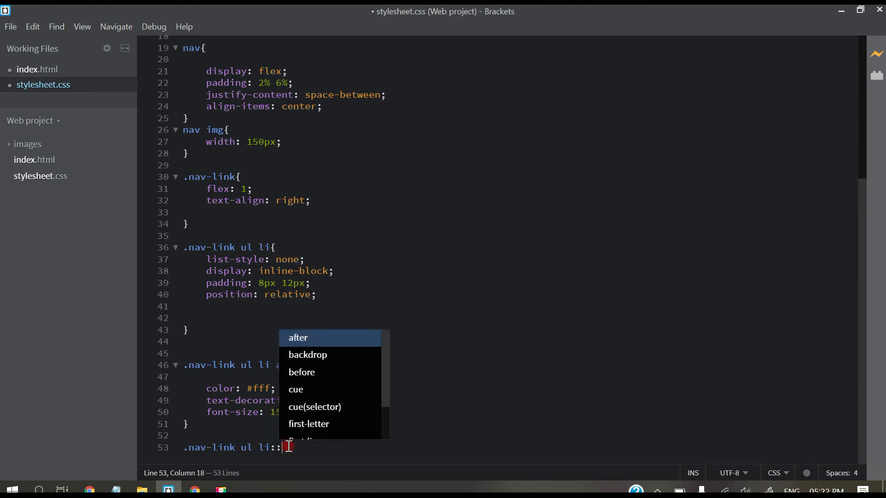
pyautogui.click(298, 338)
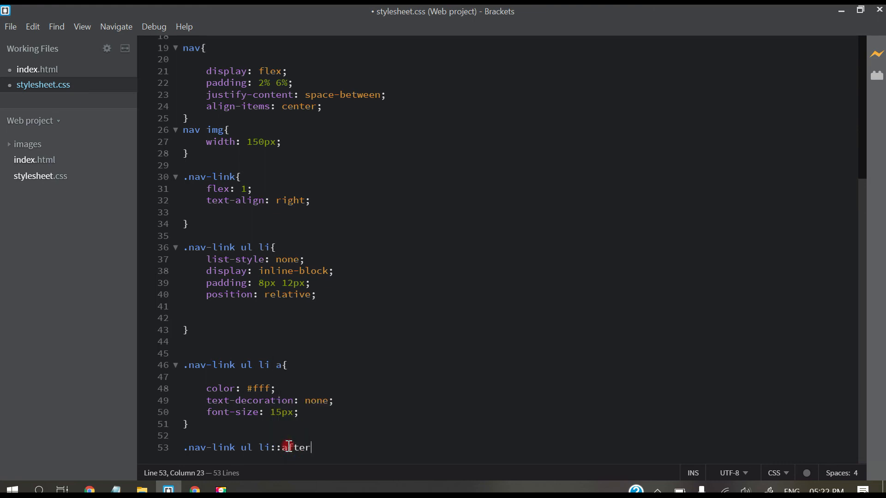
pyautogui.write("content: '")
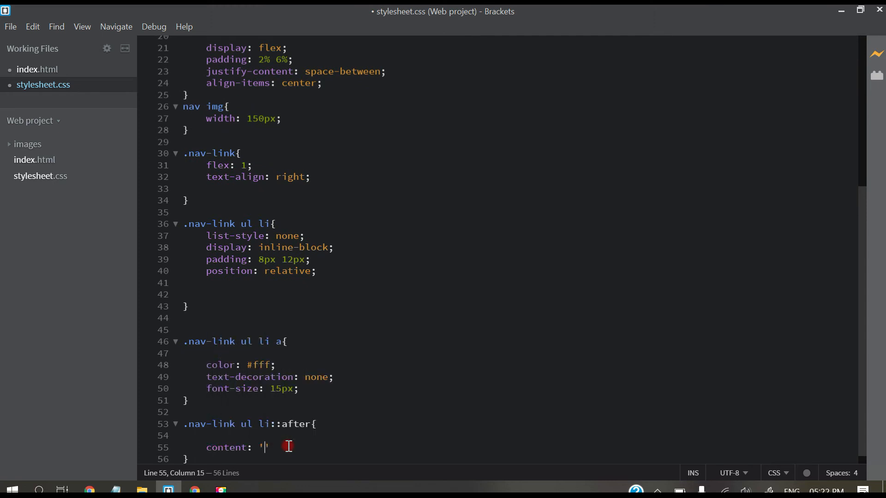
pyautogui.write(';')
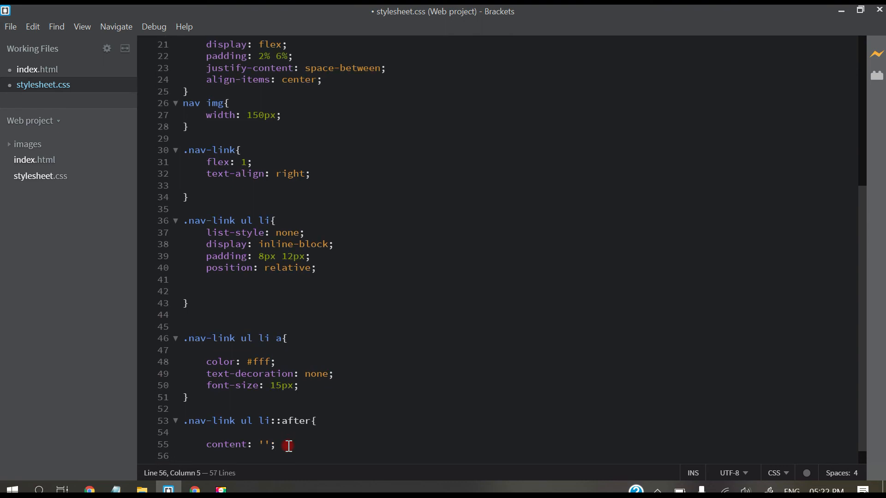
pyautogui.write('width: 100%;')
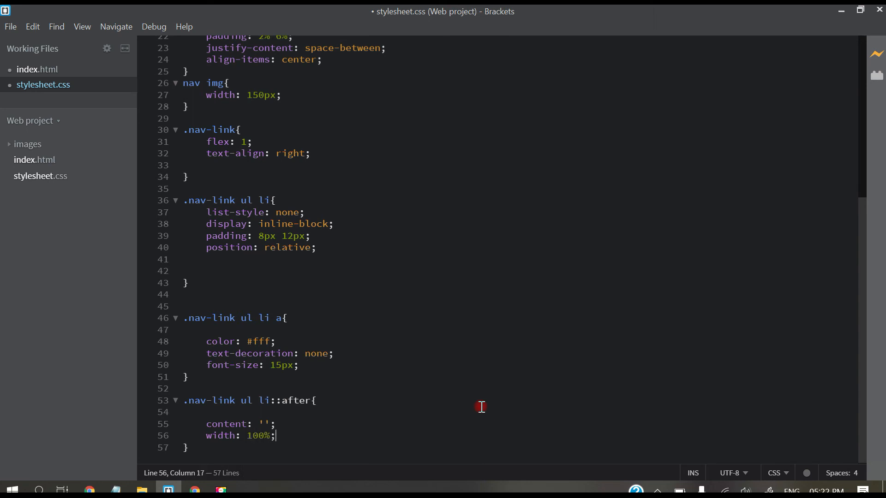
pyautogui.write('height:')
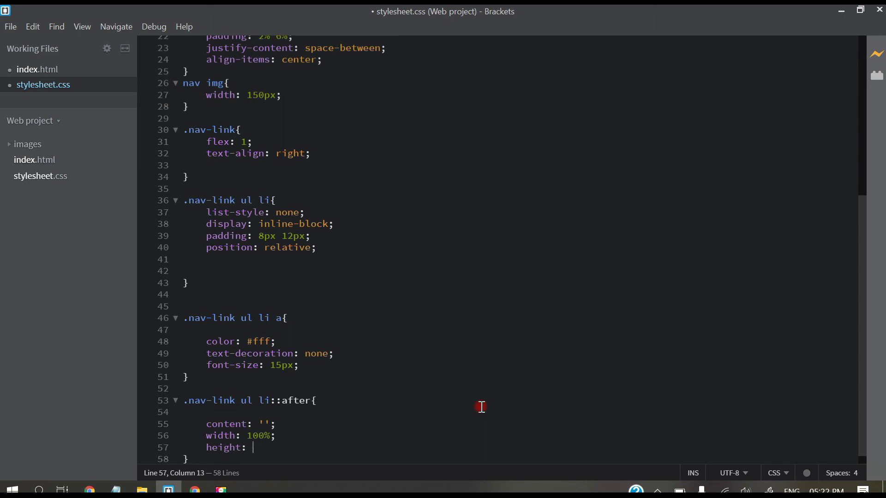
# - Give the ::after bar background #ff4056, display block and margin auto
pyautogui.write('background')
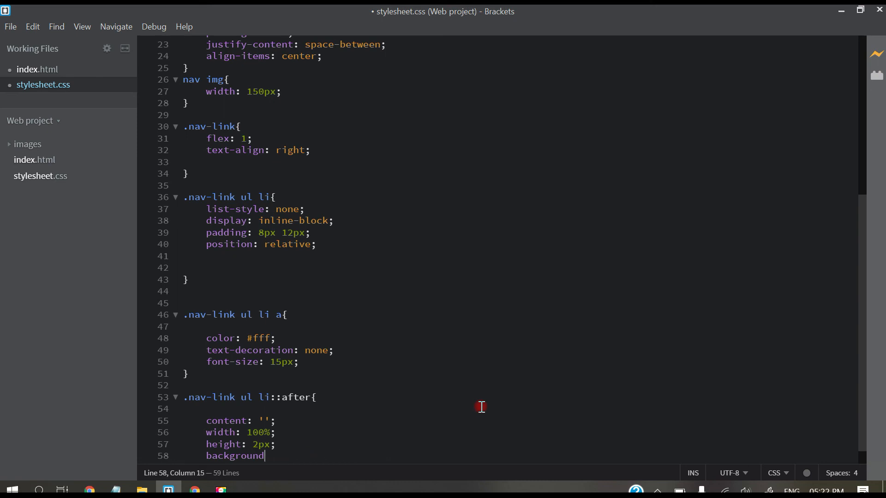
pyautogui.write(':')
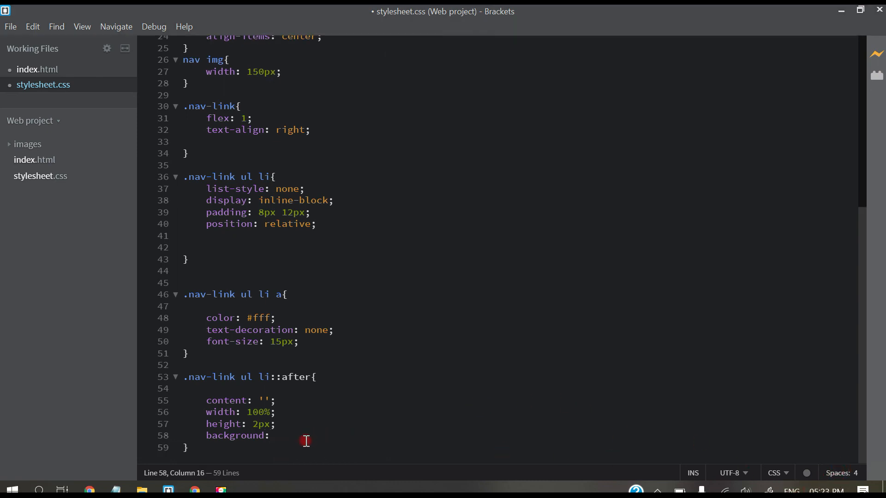
pyautogui.write('#ff4056')
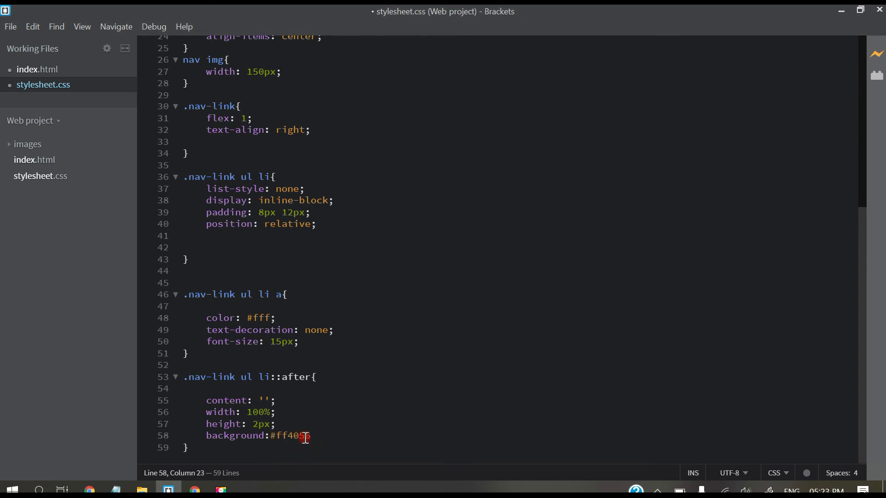
pyautogui.press('enter')
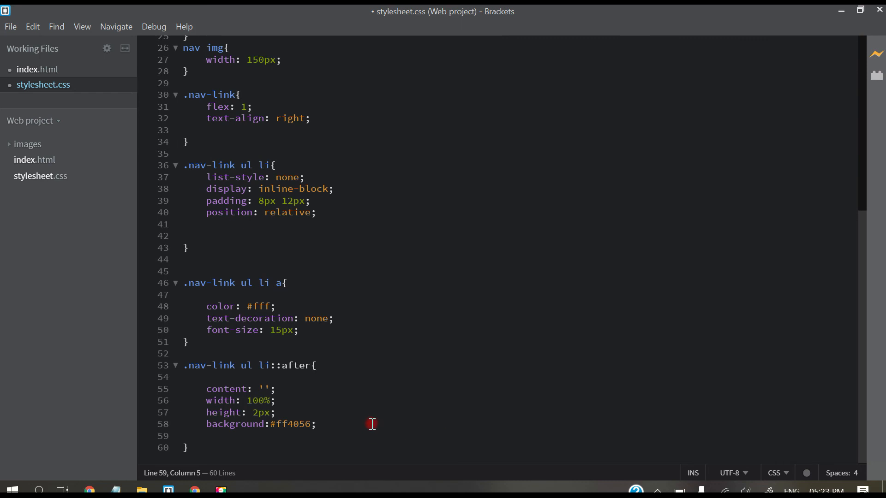
pyautogui.write('display: block')
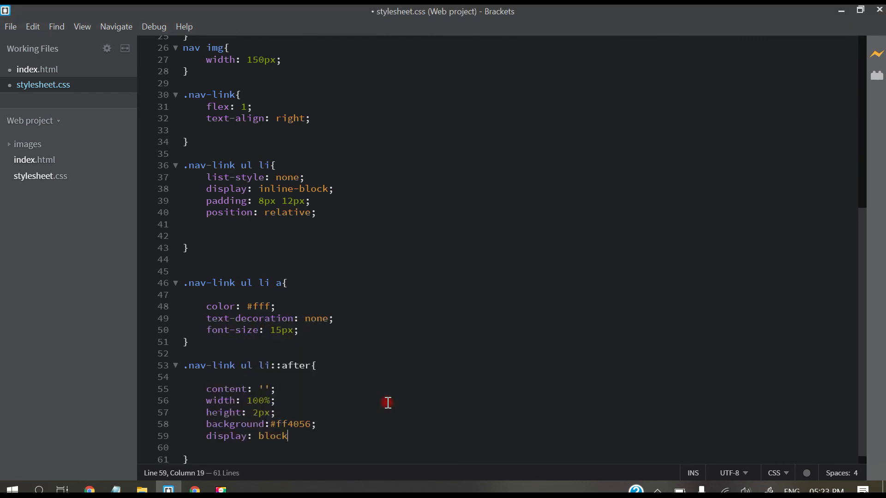
pyautogui.write('ma')
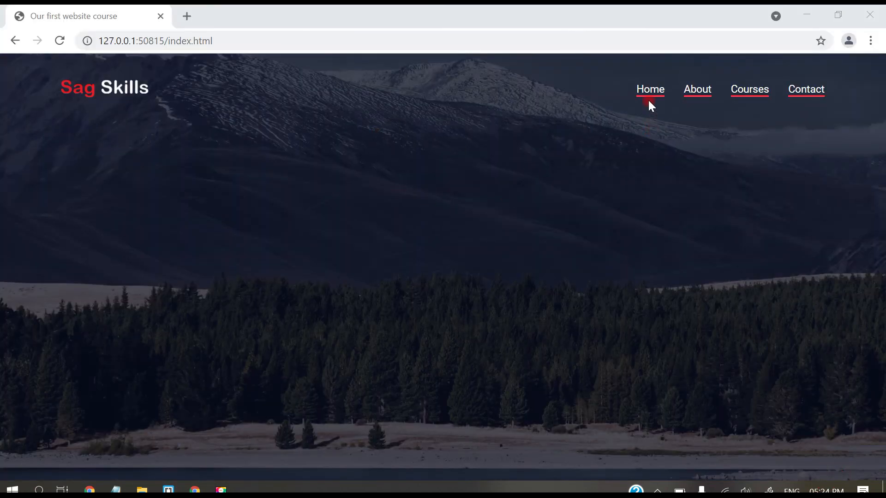
pyautogui.moveTo(805, 91)
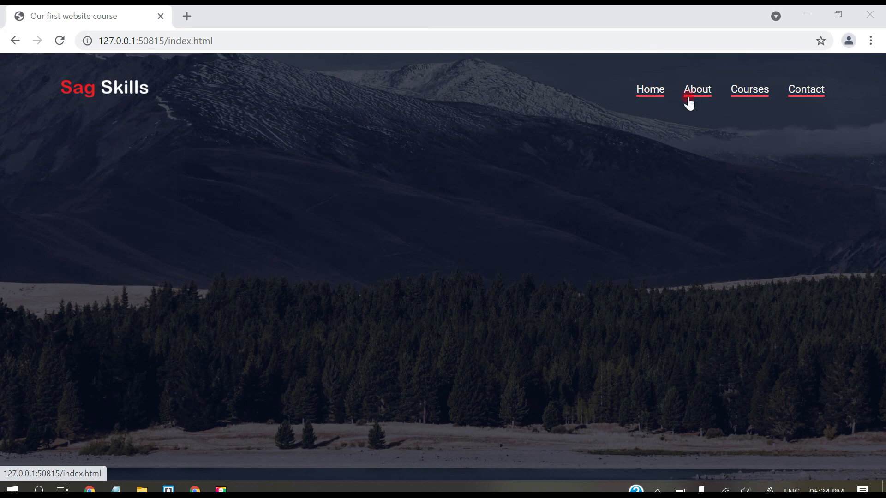
pyautogui.moveTo(659, 110)
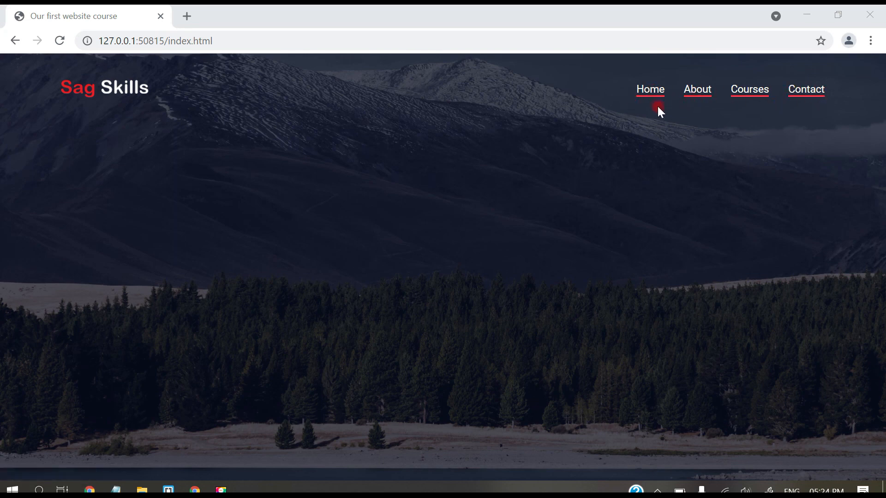
pyautogui.moveTo(611, 155)
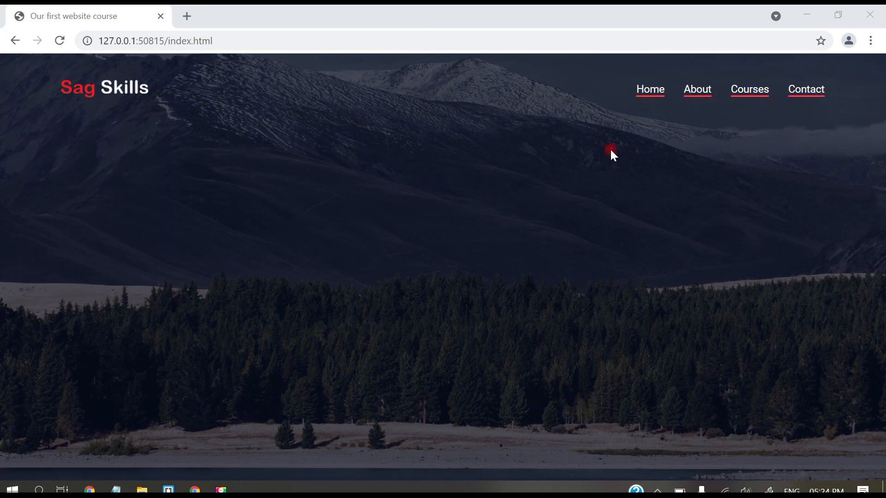
# - Return to the stylesheet in Brackets after checking the red underlines in Chrome
pyautogui.click(168, 489)
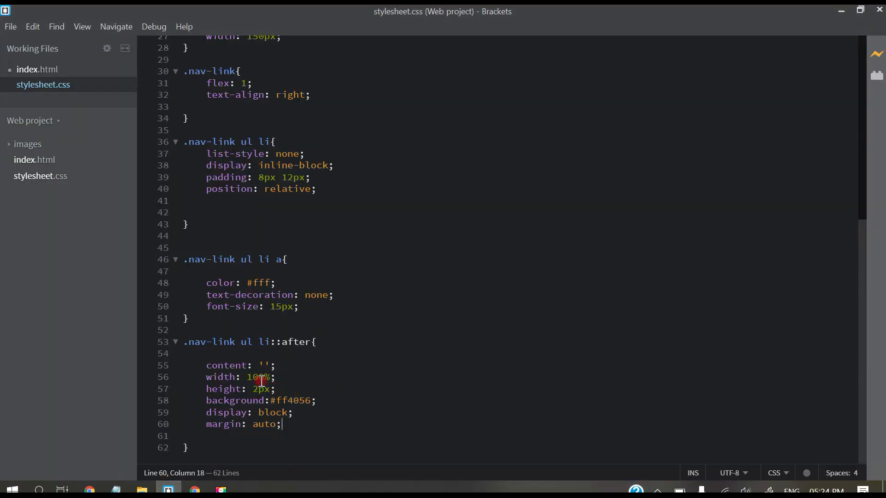
# - Change the ::after bar's width from 100% to 0%
pyautogui.doubleClick(255, 377)
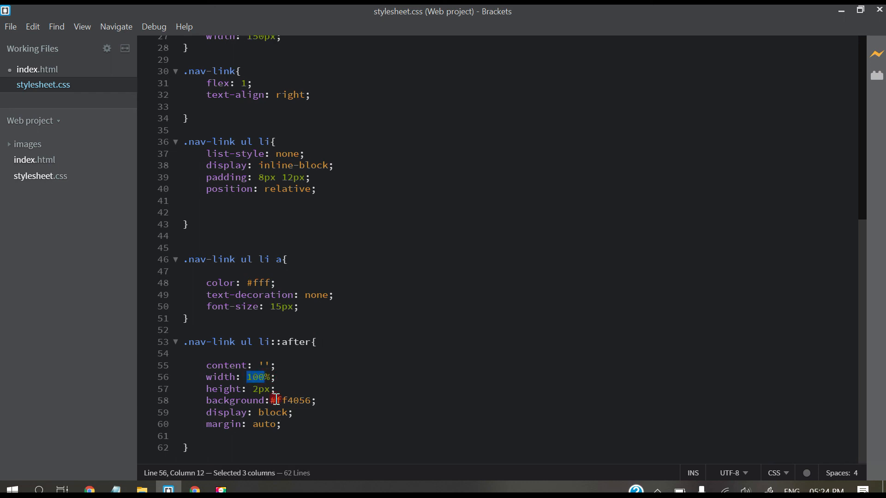
pyautogui.write('0')
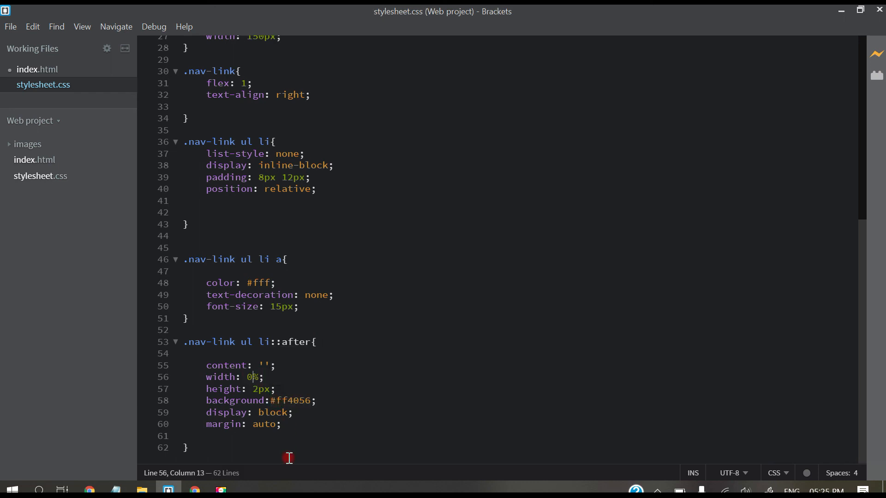
# - Switch to the Chrome preview to confirm the underlines are gone
pyautogui.click(195, 489)
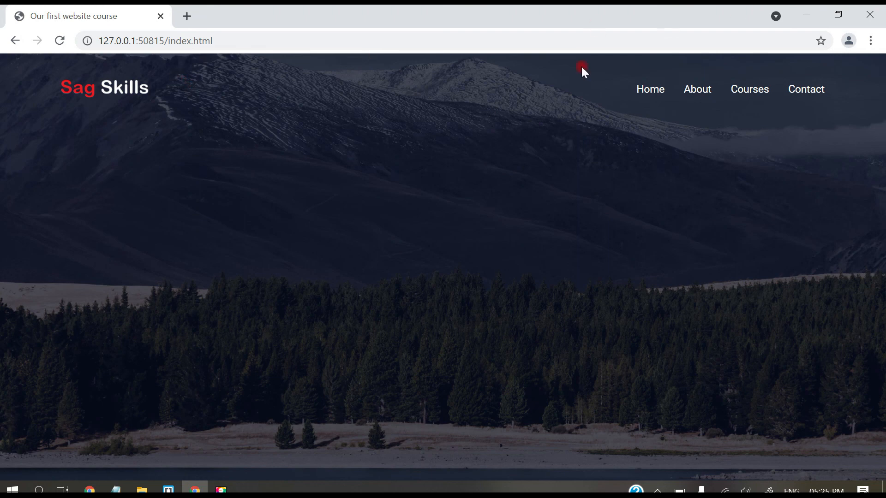
pyautogui.moveTo(228, 409)
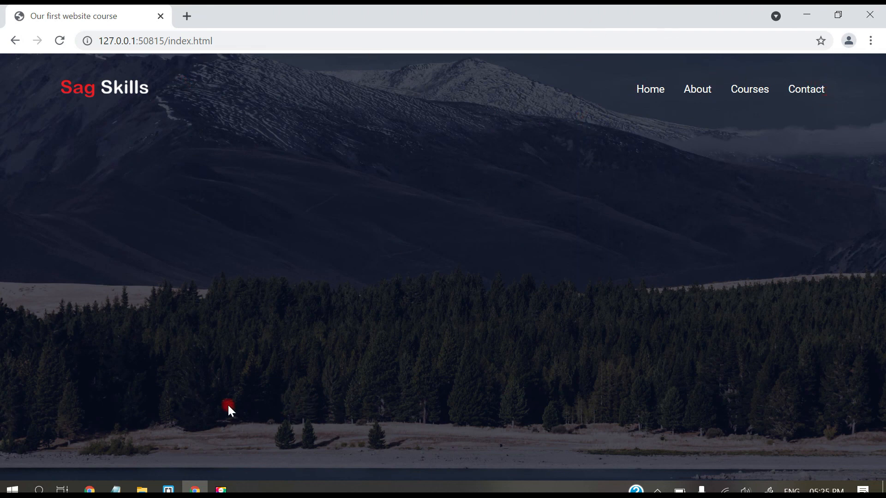
pyautogui.moveTo(641, 122)
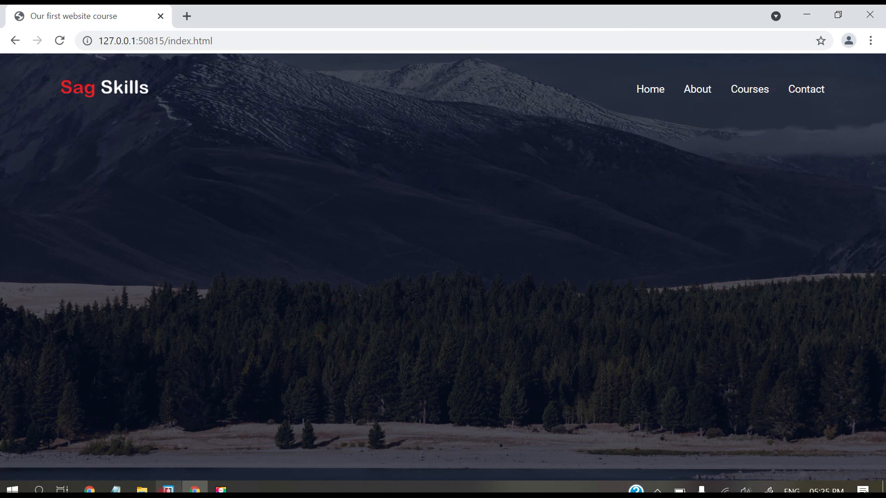
pyautogui.moveTo(168, 488)
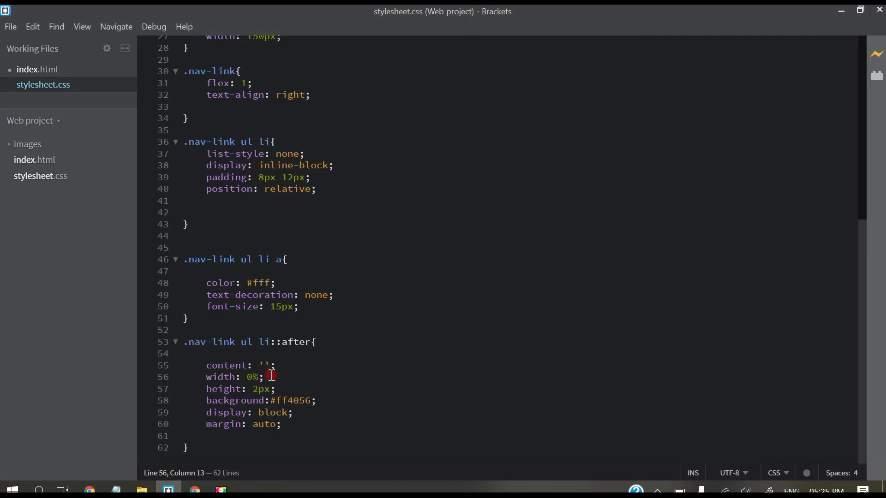
# - Add a .nav-link ul li:hover::after rule setting width 100%
pyautogui.moveTo(186, 341); pyautogui.dragTo(270, 341)
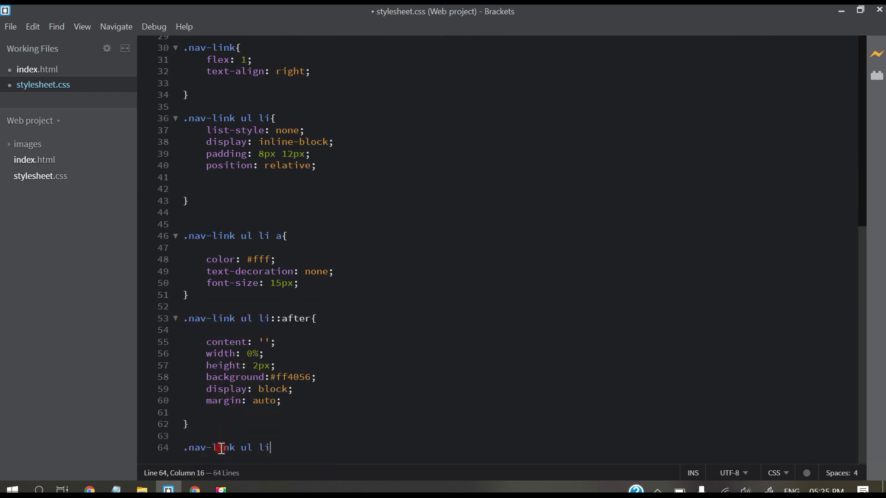
pyautogui.write('::h')
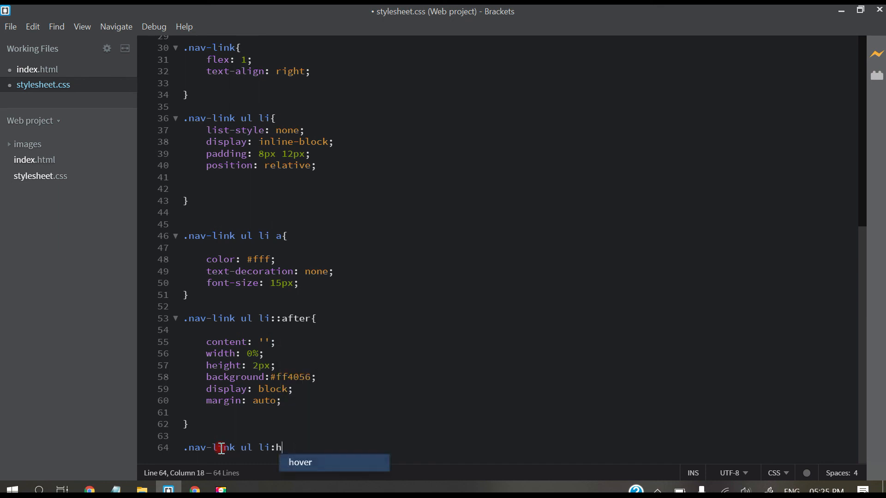
pyautogui.write('over::after{')
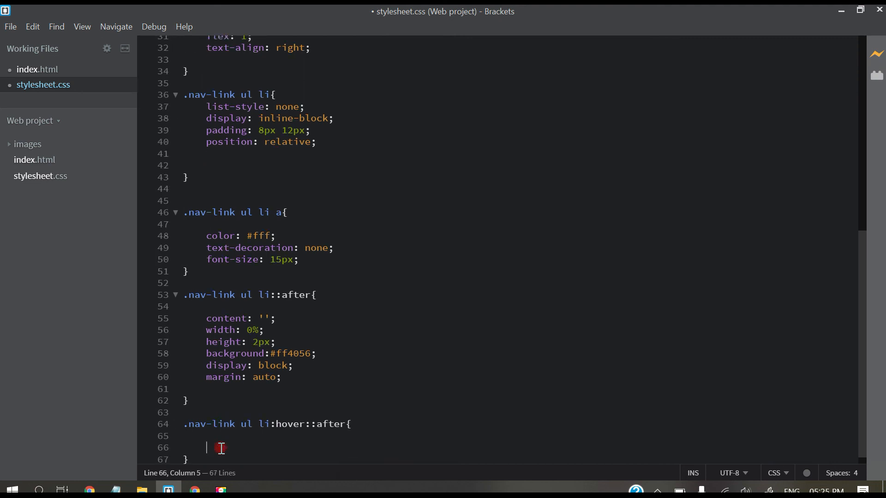
pyautogui.write('width: 100%')
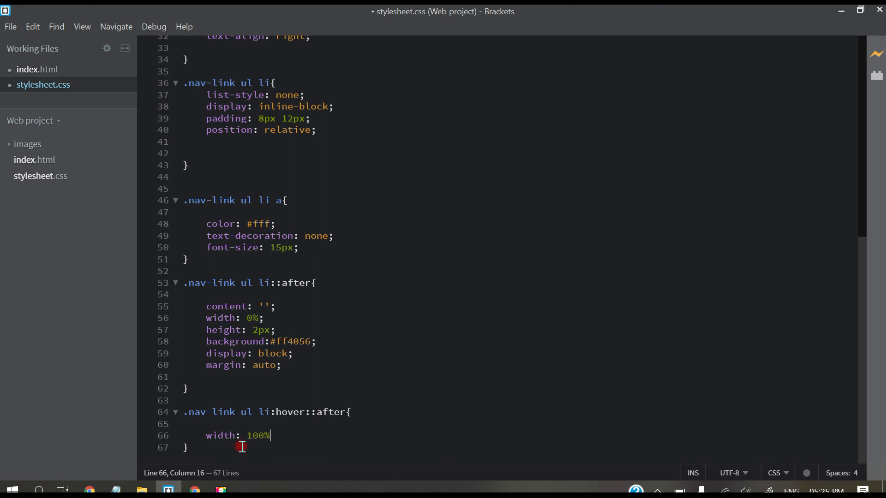
pyautogui.write(';')
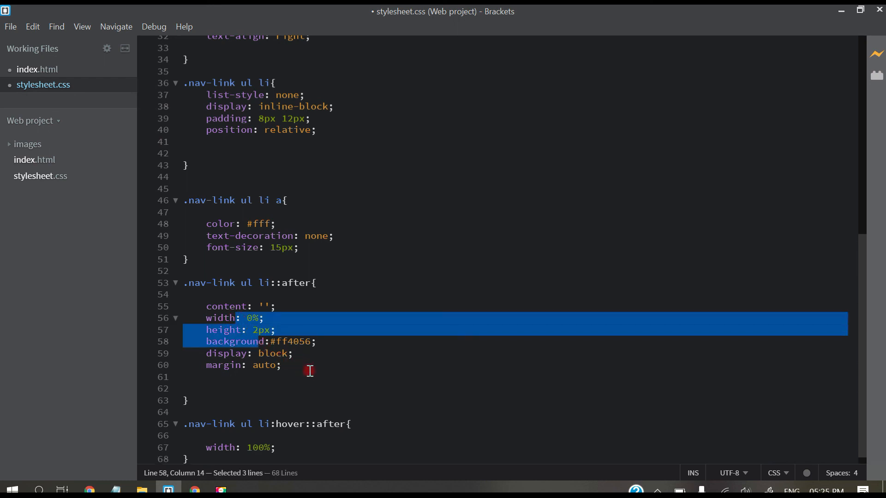
# - Add a 1s transition to the ::after rule
pyautogui.write('transition:')
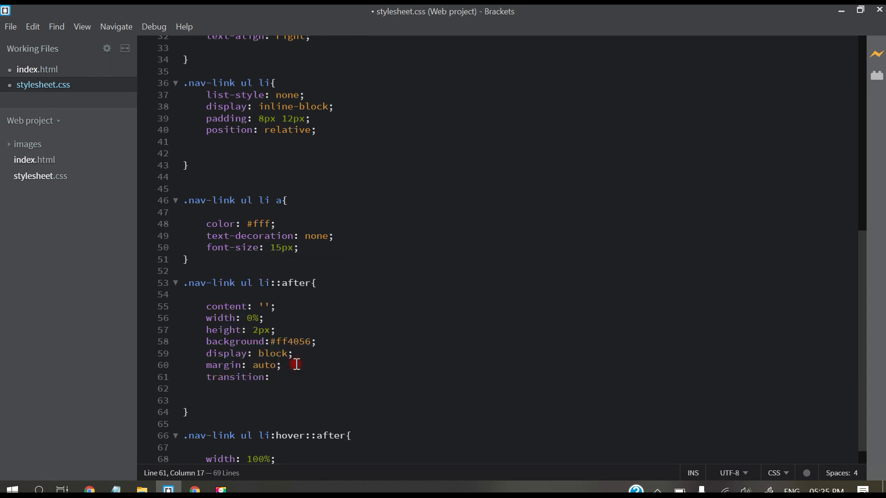
pyautogui.write('1s')
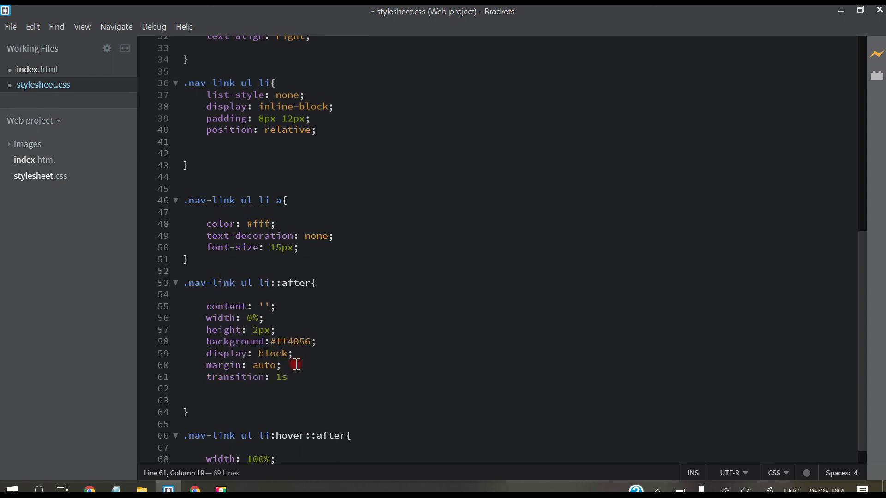
pyautogui.write('.')
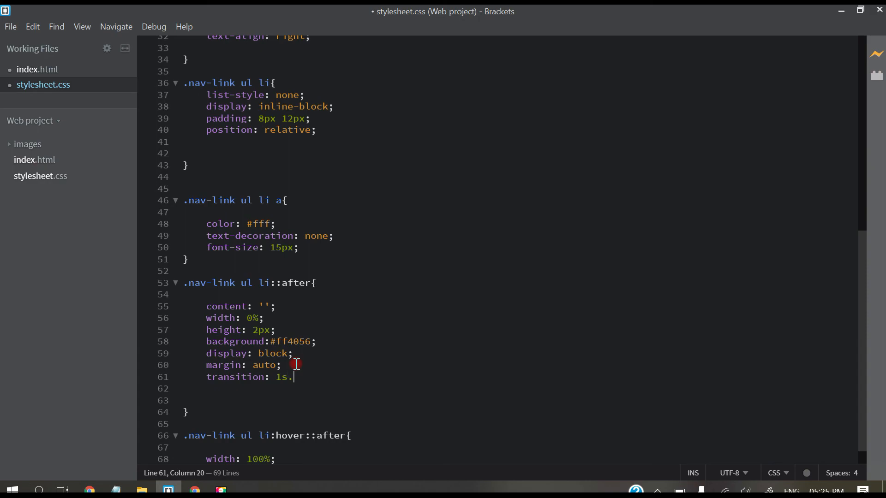